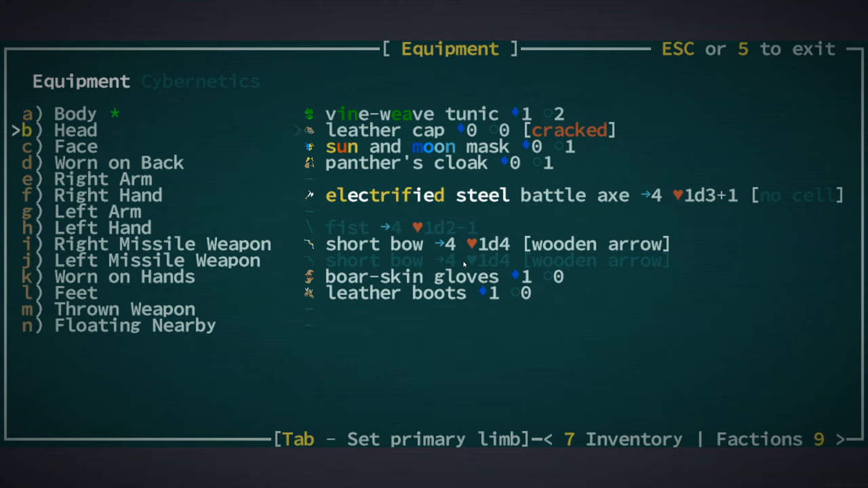
Browse the worn equipment slots, then close the Equipment screen.
key(down)
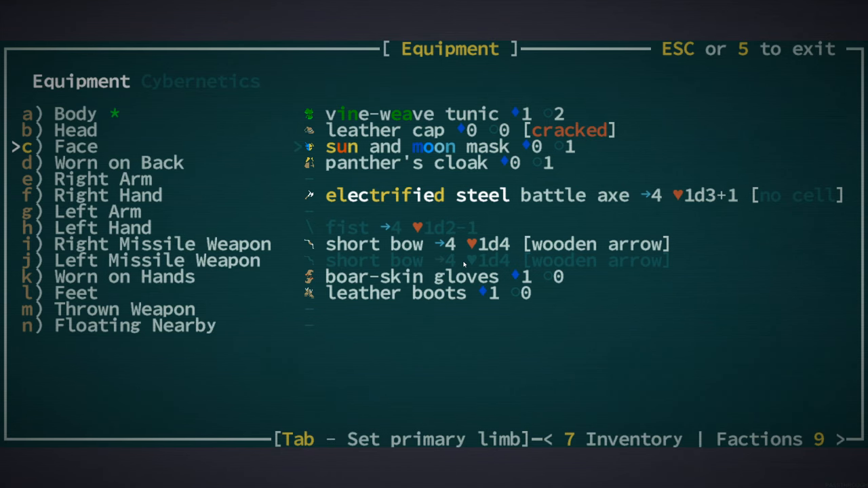
key(Escape)
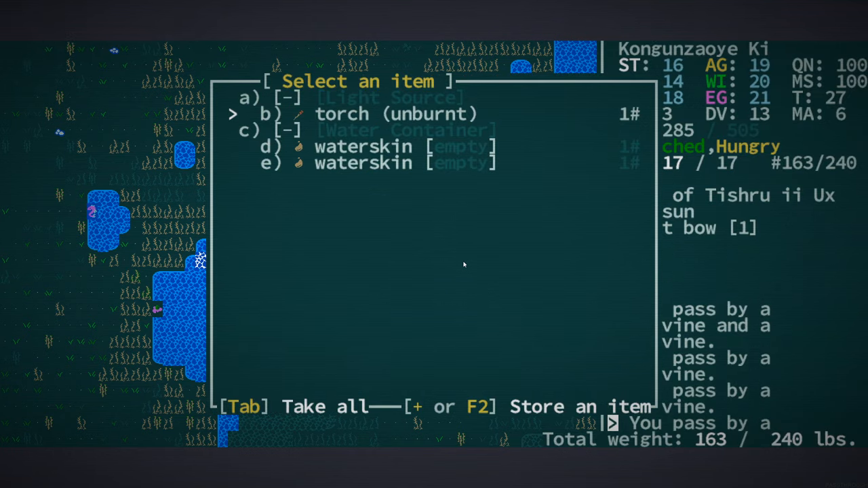
Take the torch and two empty waterskins from the container.
key(Tab)
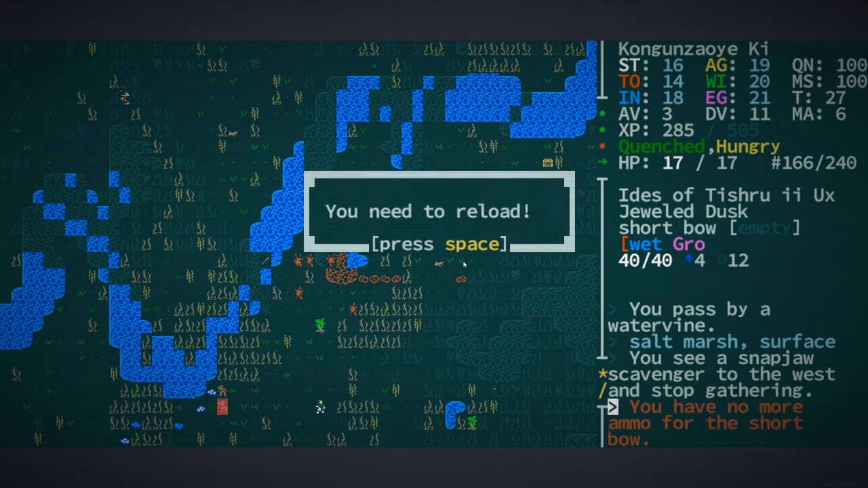
Dismiss the reload warning, confirm both short bows are empty, and switch to Inventory.
key(space)
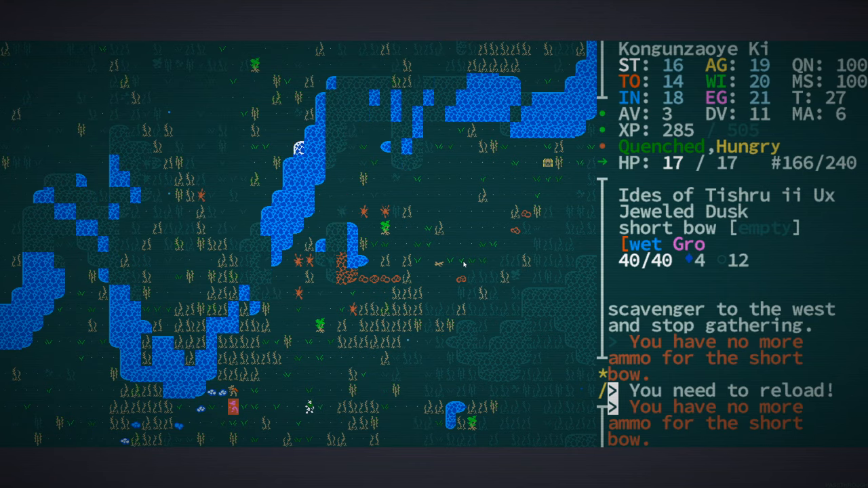
key(e)
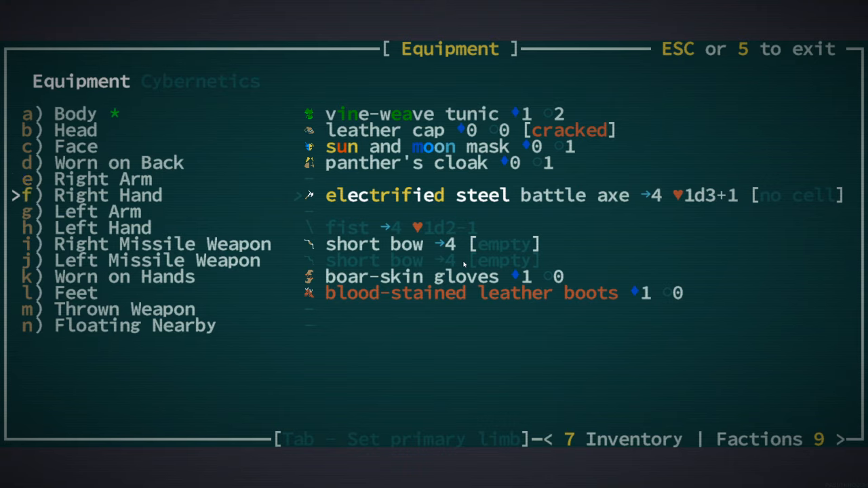
key(down)
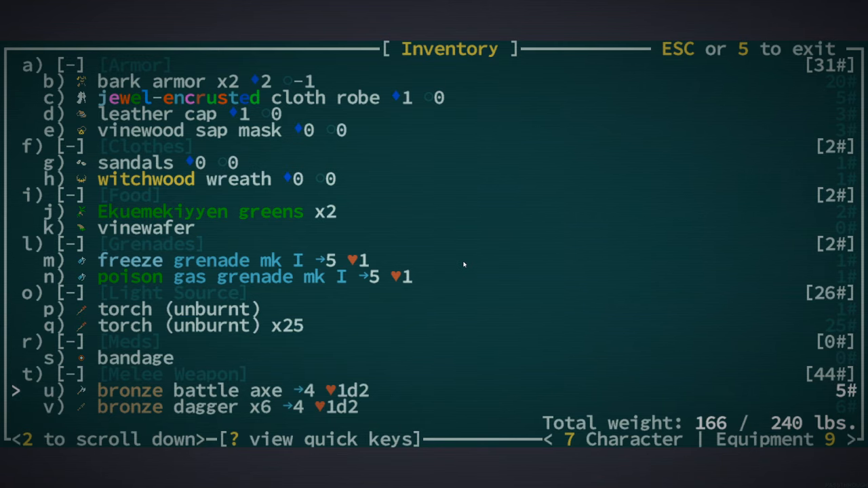
Scroll the inventory past the melee weapons to the water containers, then close it.
scroll(down, 3)
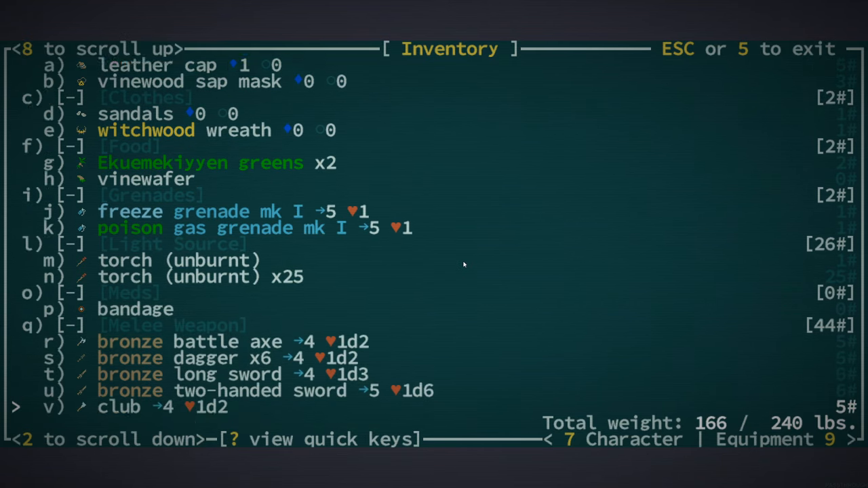
scroll(down, 3)
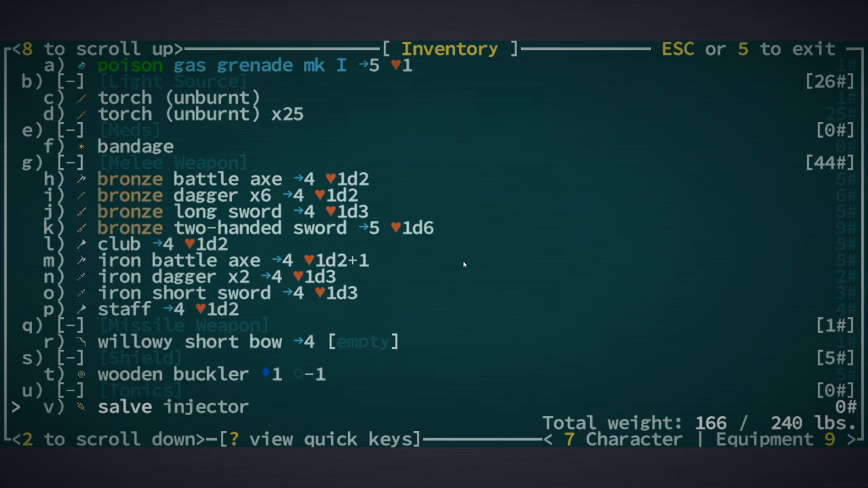
scroll(down, 3)
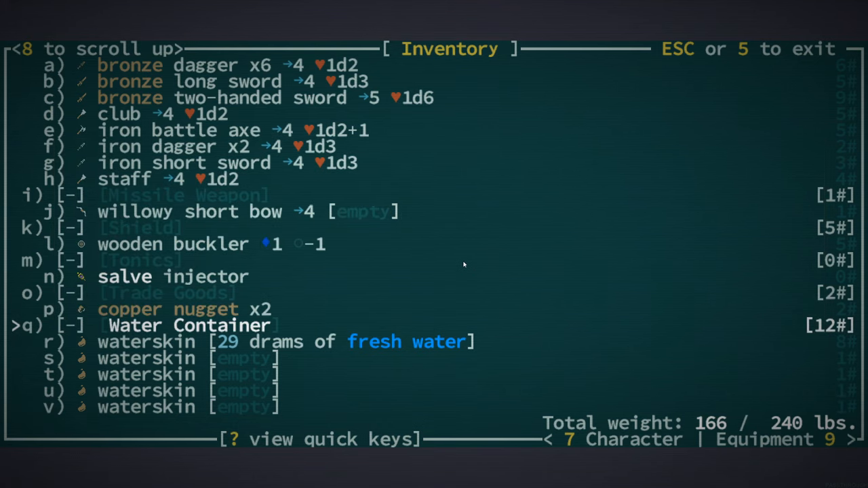
key(Escape)
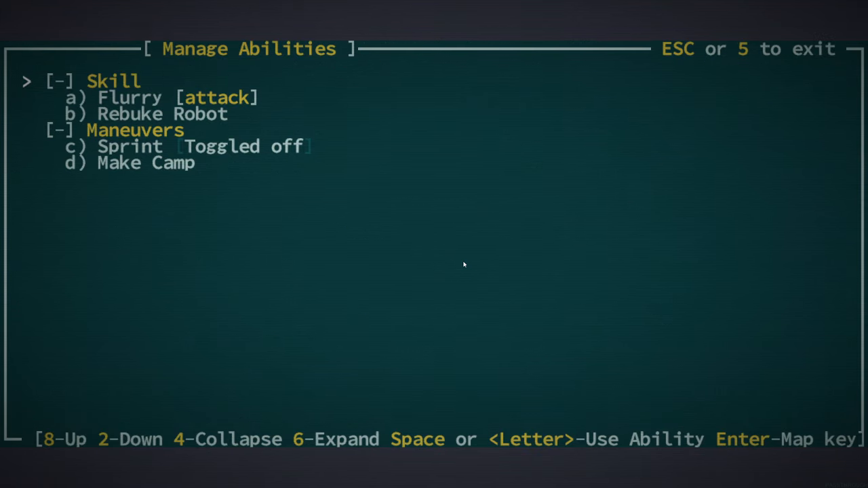
Review the Flurry, Rebuke Robot, Sprint and Make Camp abilities.
key(enter)
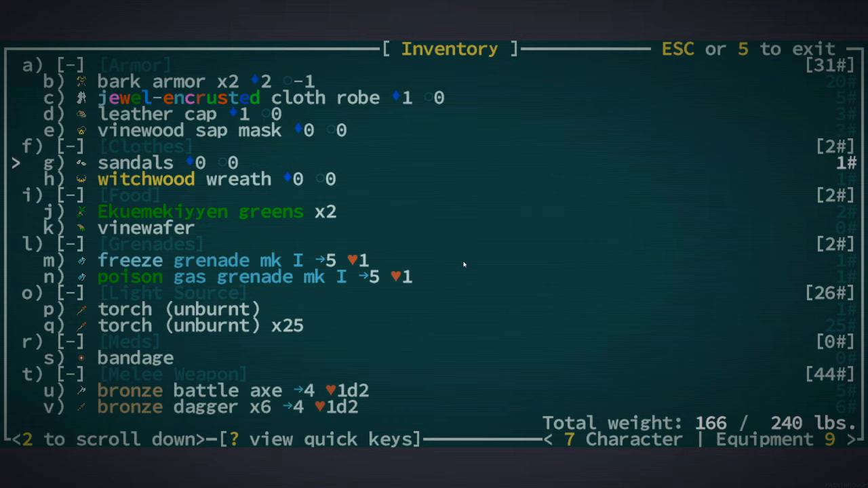
Equip the unburnt torch so it blazes in the left hand.
key(Down)
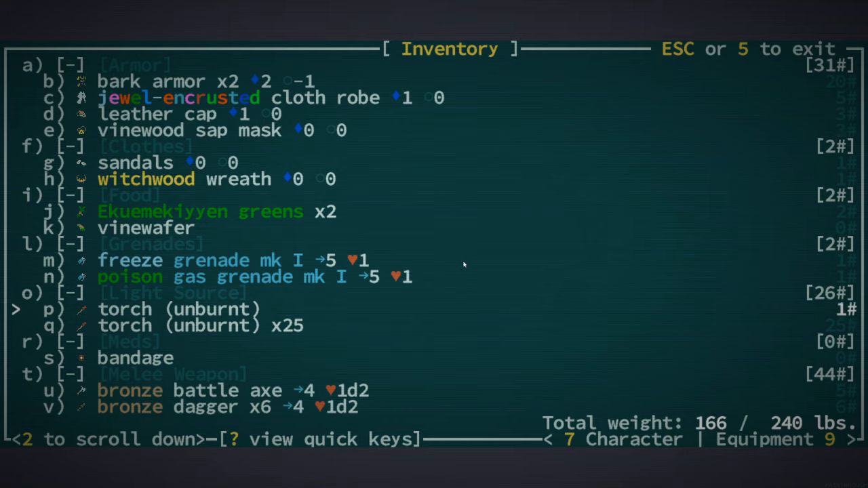
click(125, 309)
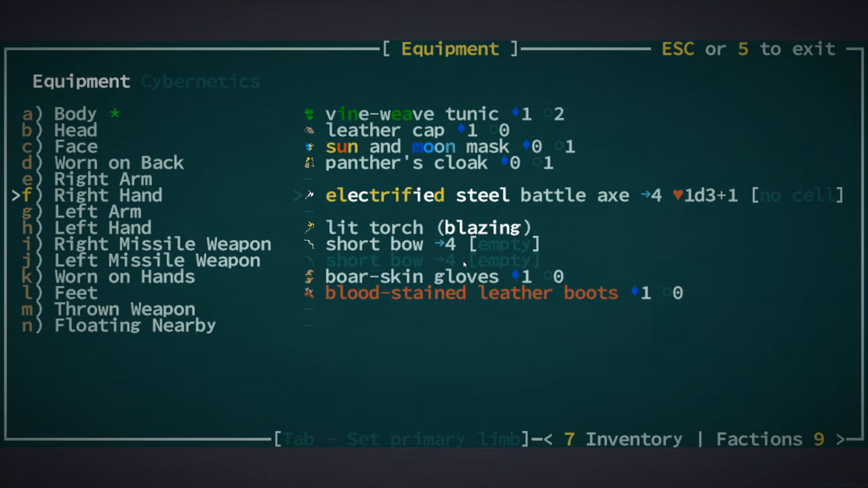
Explore the salt marsh fighting qudzu, then reopen the inventory.
key(Escape)
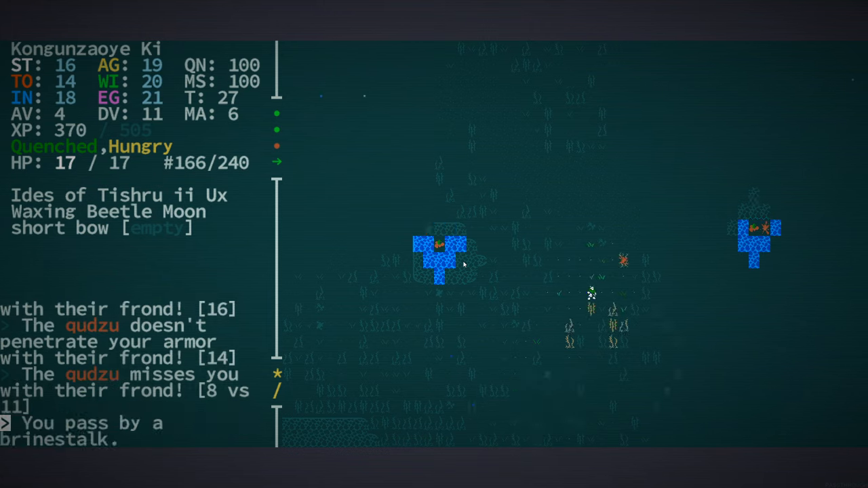
key(i)
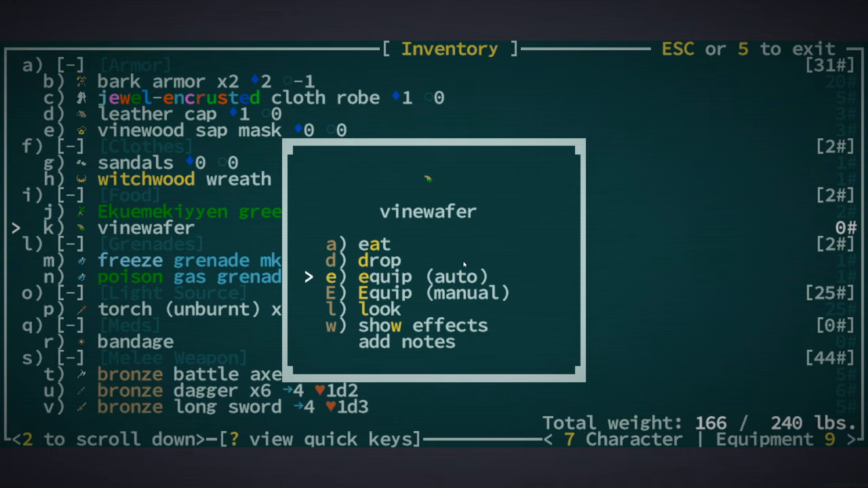
Eat the vinewafer and dismiss the Ekuemekiyyen greens description.
click(373, 244)
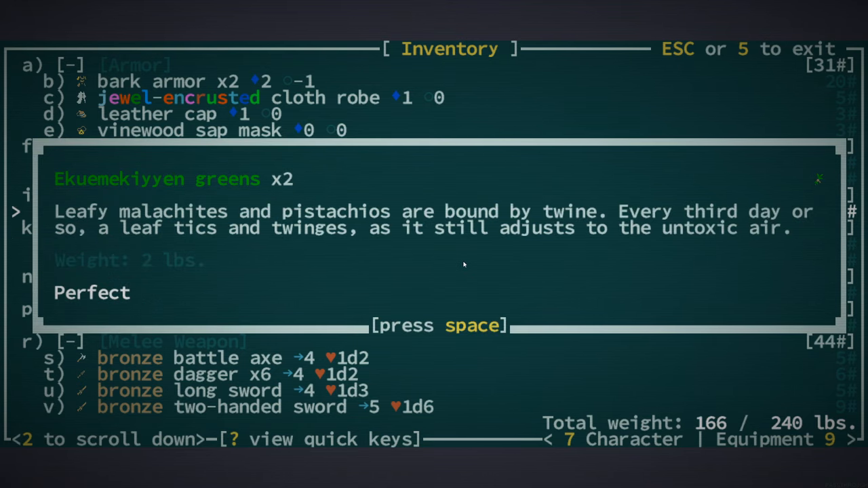
key(space)
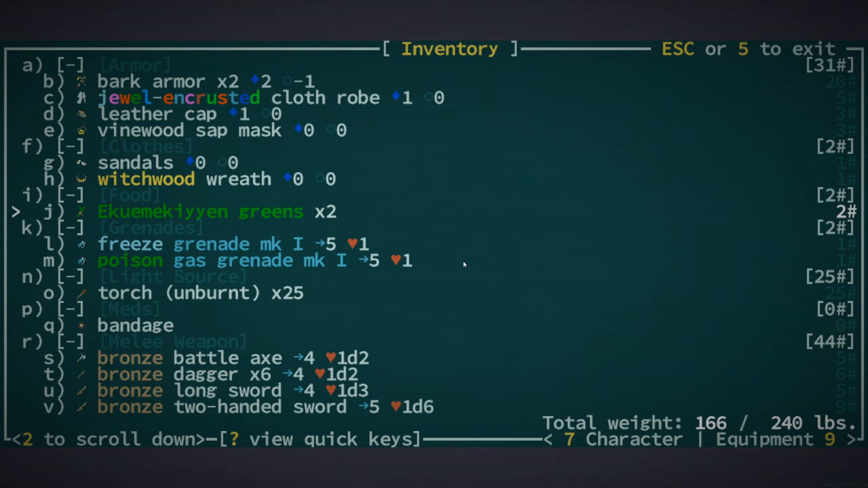
key(Escape)
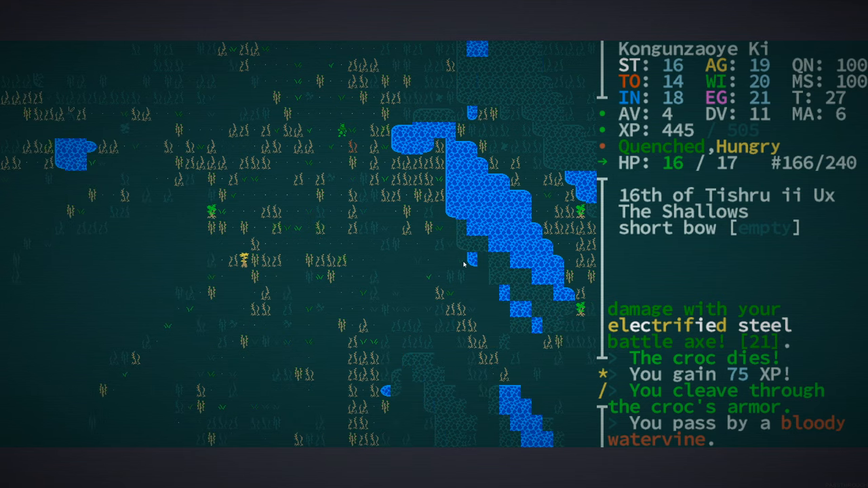
Find nothing to take from the croc and travel on into Harvest Dawn's salt marsh.
key(g)
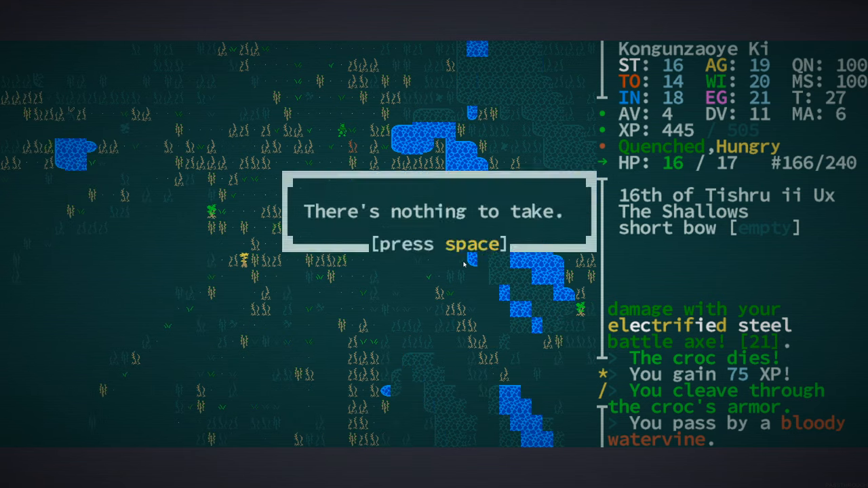
key(space)
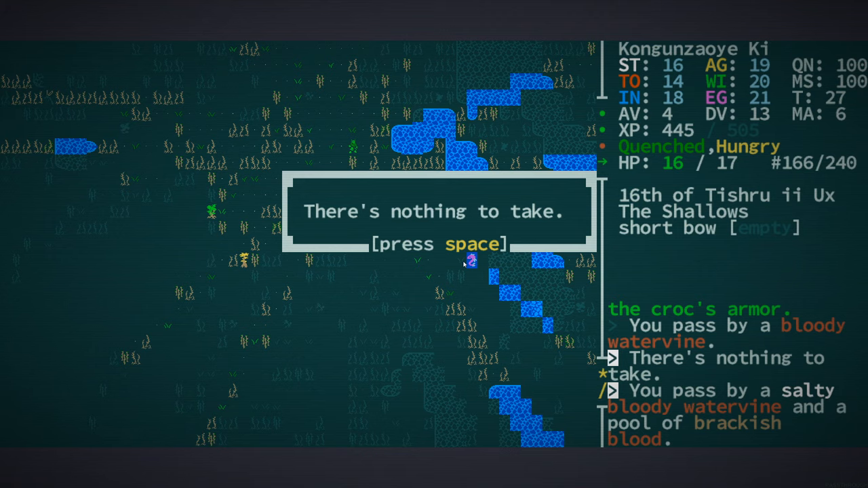
key(space)
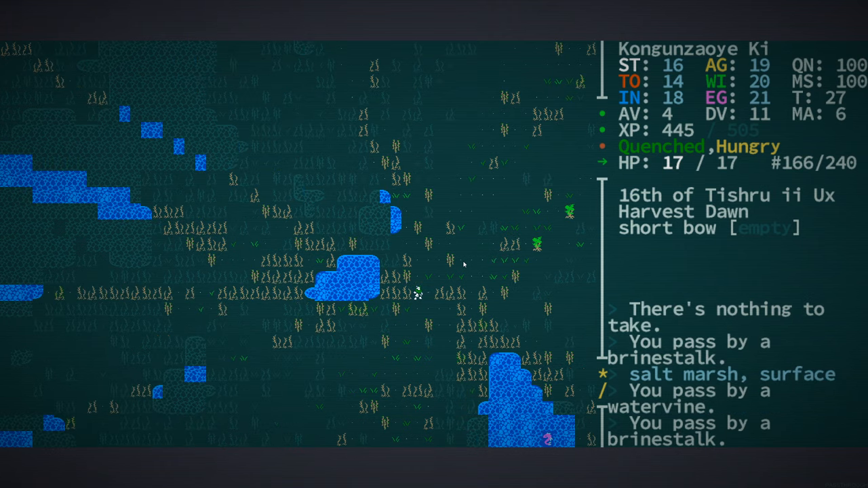
Eat the Ekuemekiyyen greens from the inventory and move on through the marsh.
key(i)
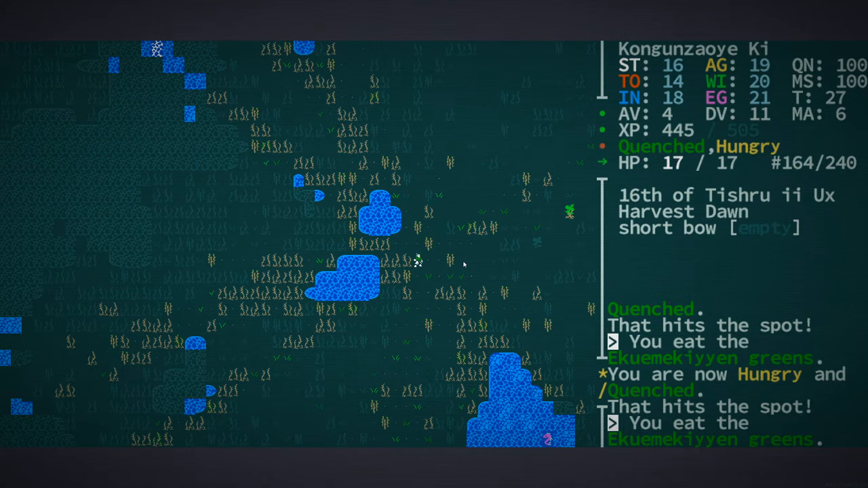
key(up)
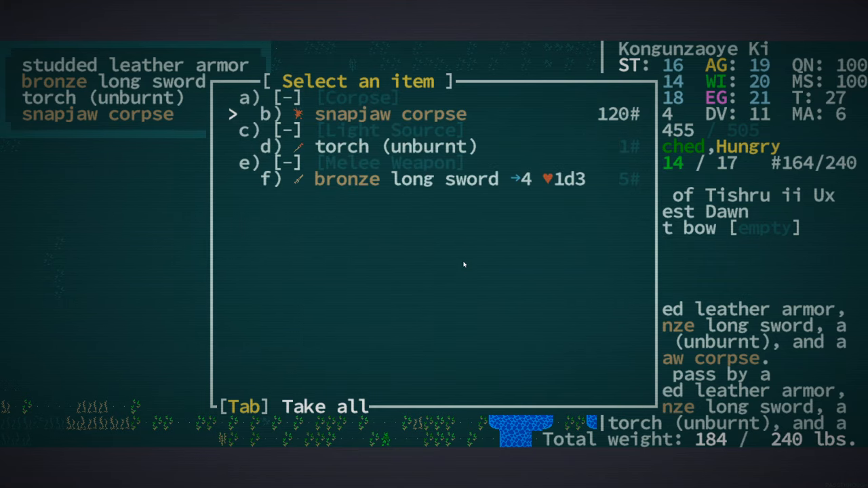
Take the snapjaw's torch and bronze long sword from the loot list.
key(down)
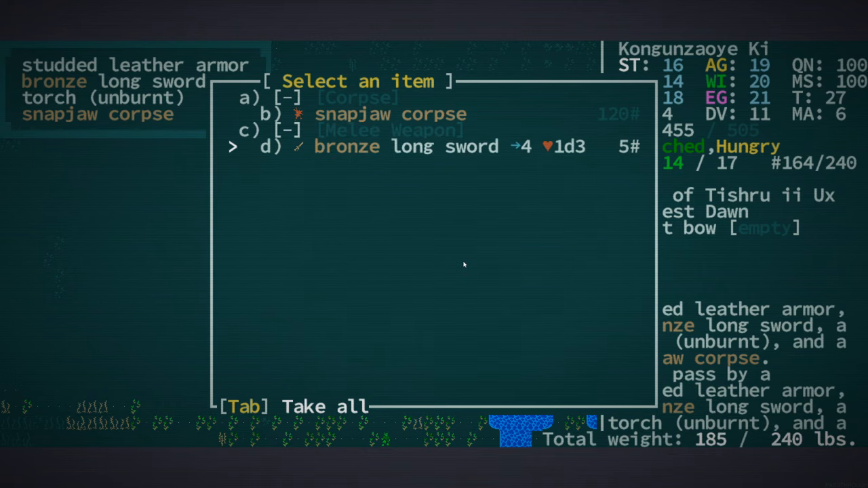
key(d)
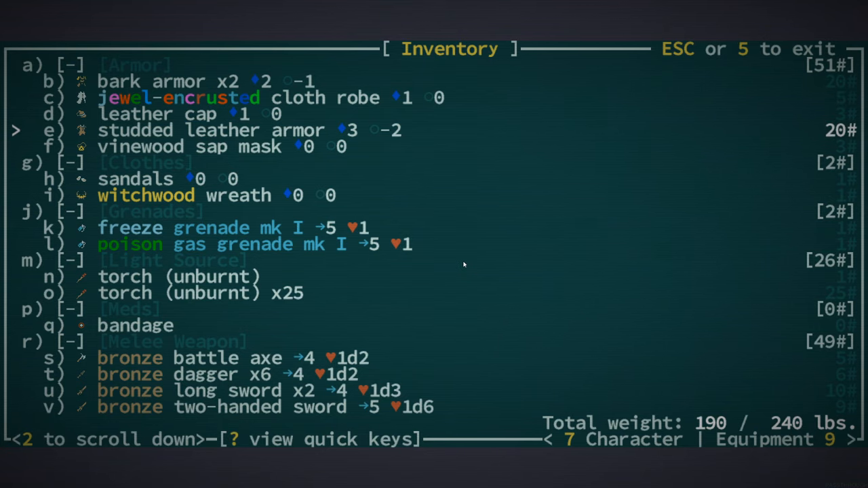
Wield the bronze two-handed sword, dropping the electrified steel battle axe and half-burnt torch.
click(827, 439)
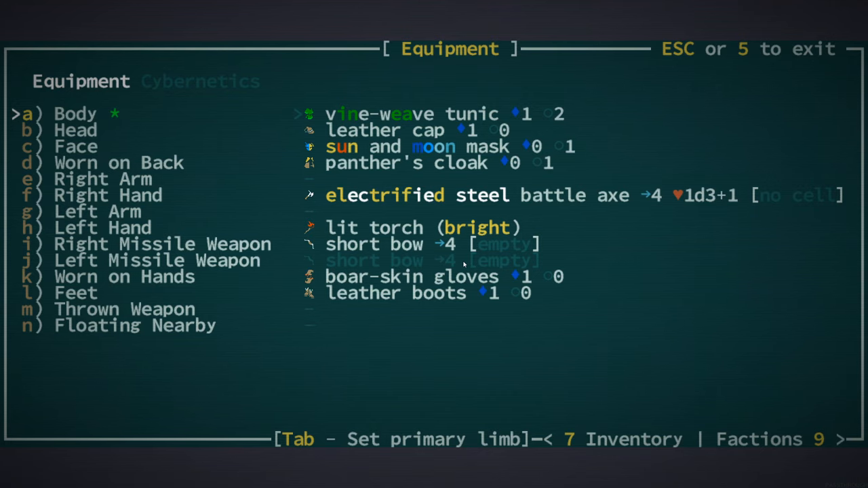
key(7)
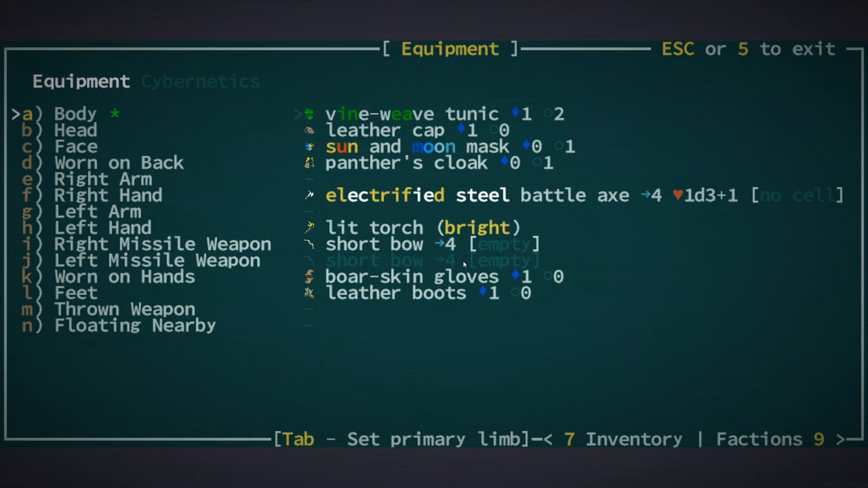
key(Escape)
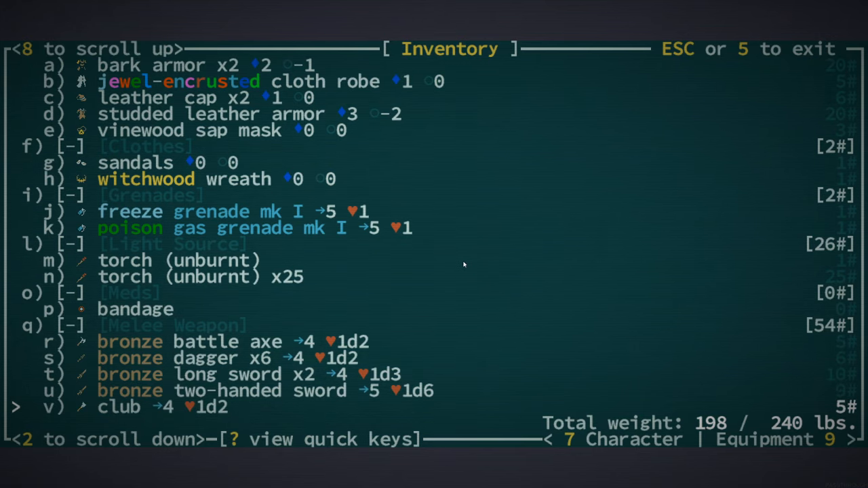
scroll(down, 3)
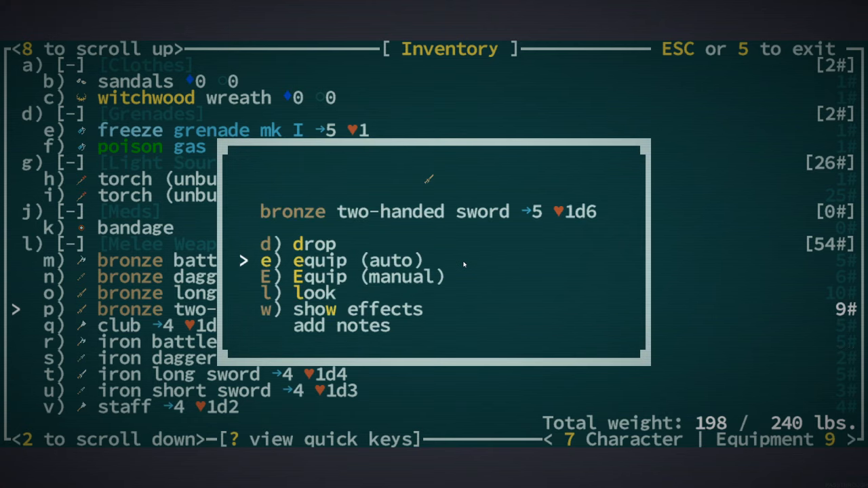
click(320, 261)
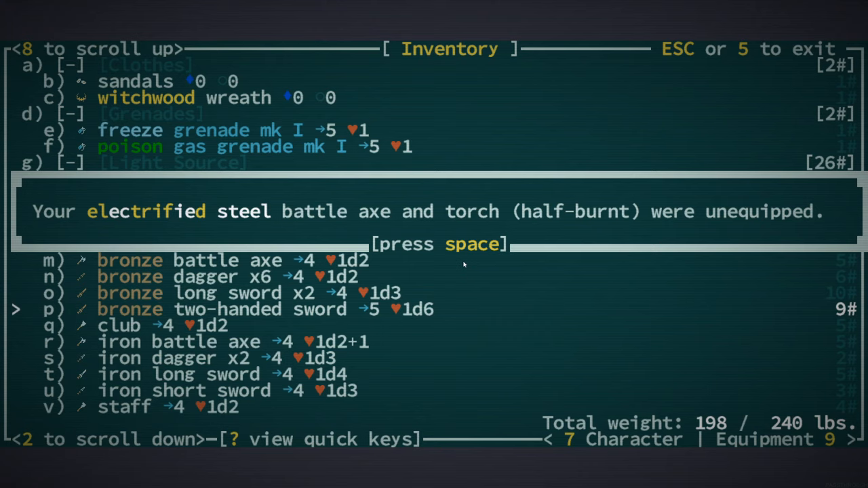
Slay the salty bloody snapjaw warrior, clearing the unequip and level-3 popups.
key(space)
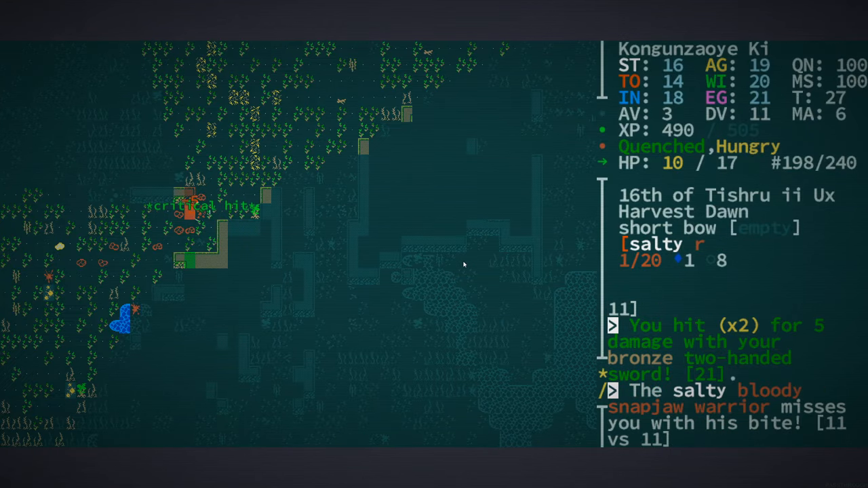
key(space)
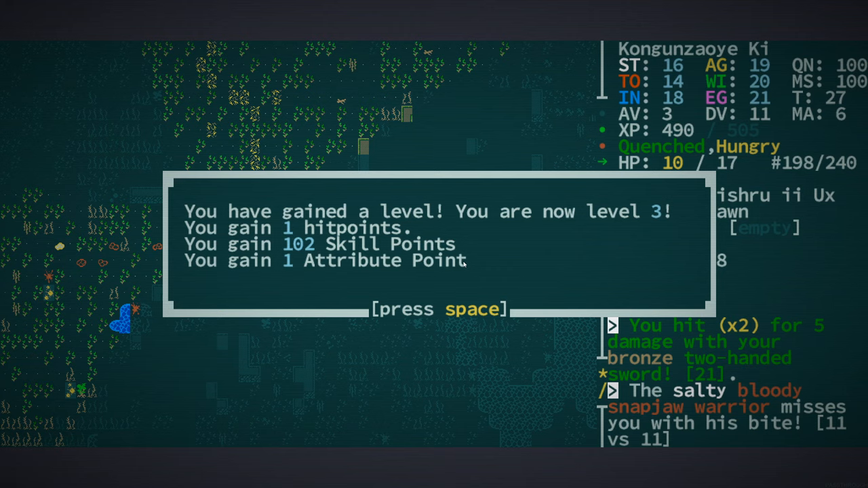
key(space)
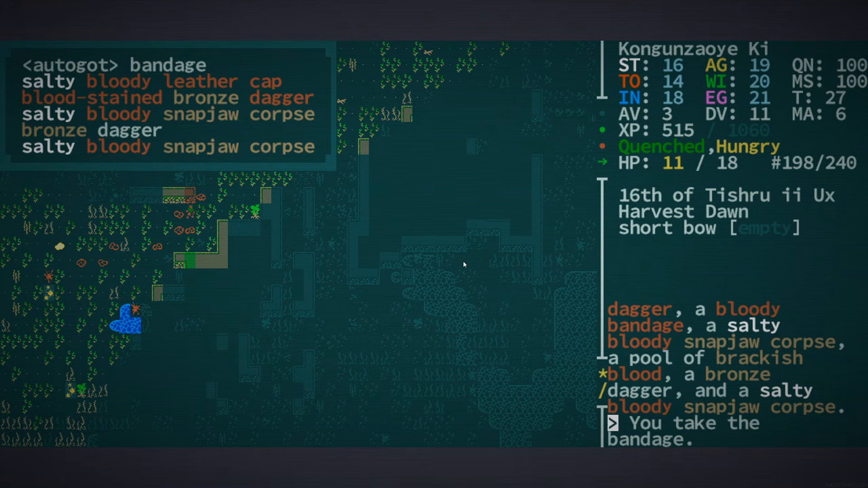
key(Escape)
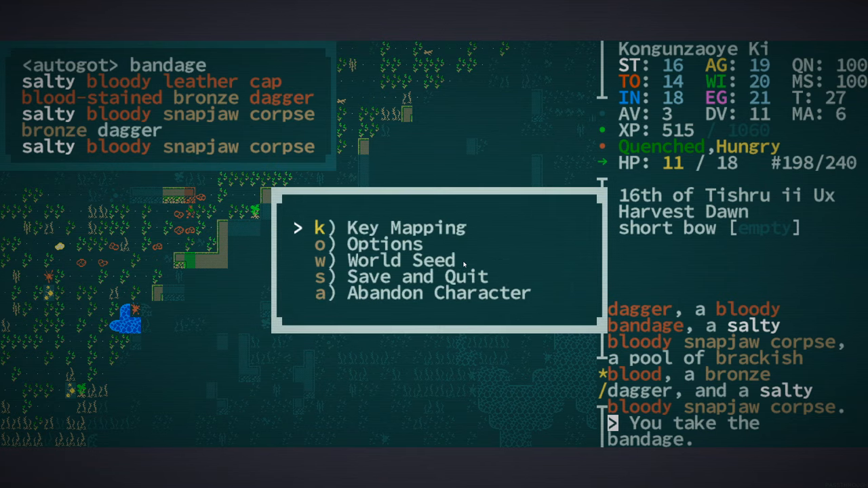
Confirm spending the new attribute point on Strength (16 to 17) and clear the messages.
key(Escape)
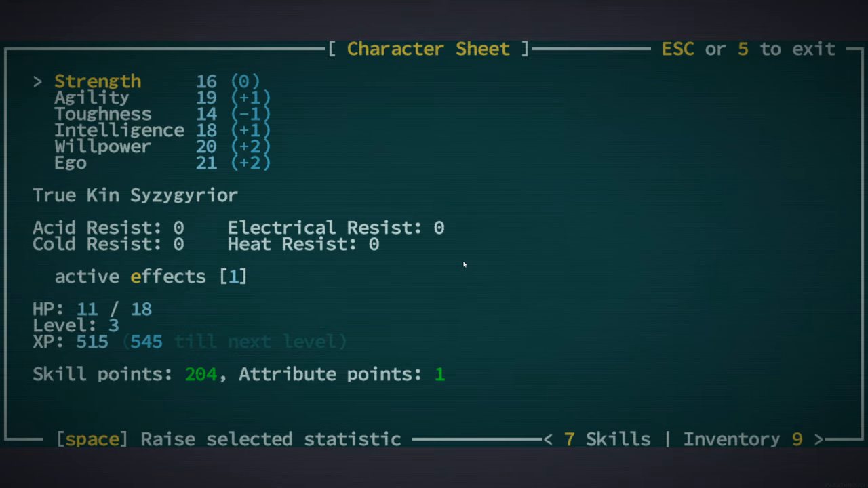
key(space)
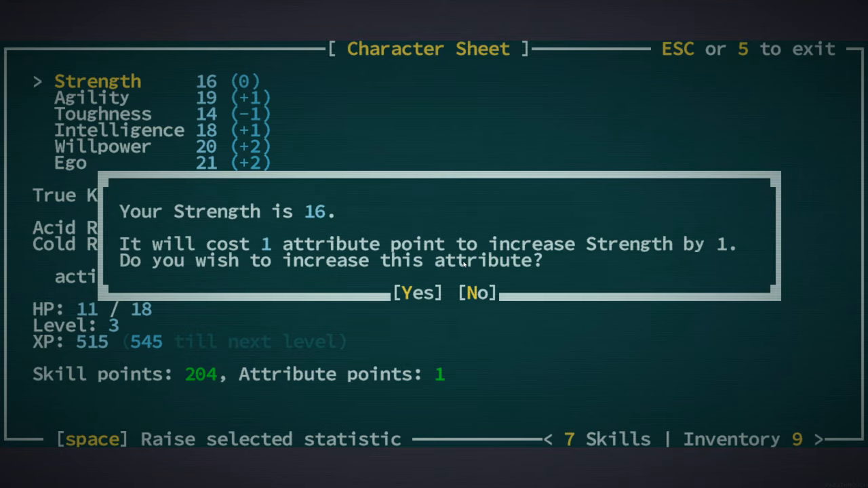
click(417, 293)
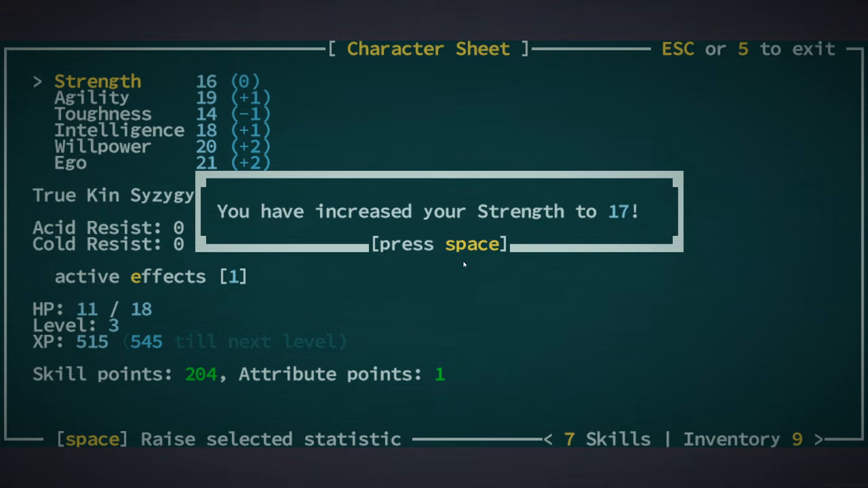
key(space)
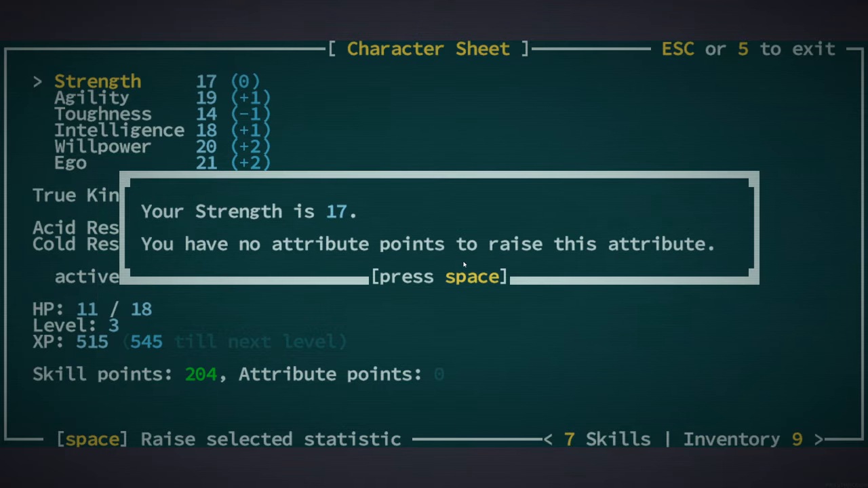
key(space)
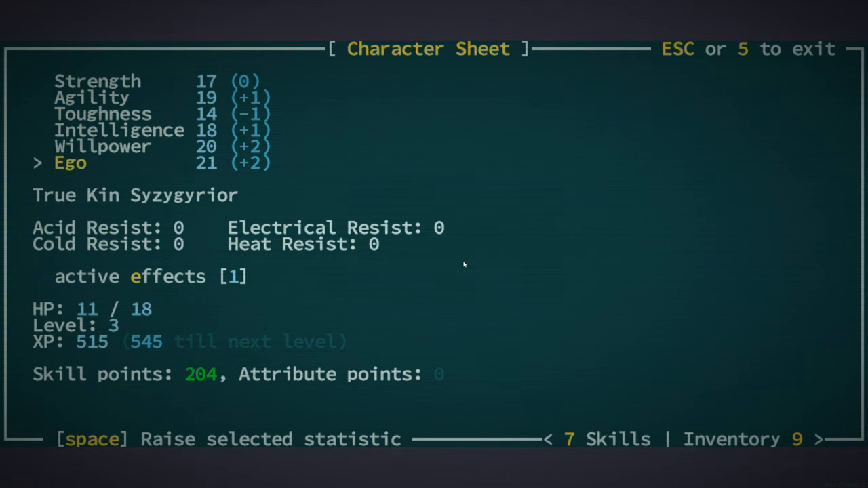
In Buy Skills and Powers, read the Flurry, Offhand Strikes and Ambidexterity descriptions.
click(617, 439)
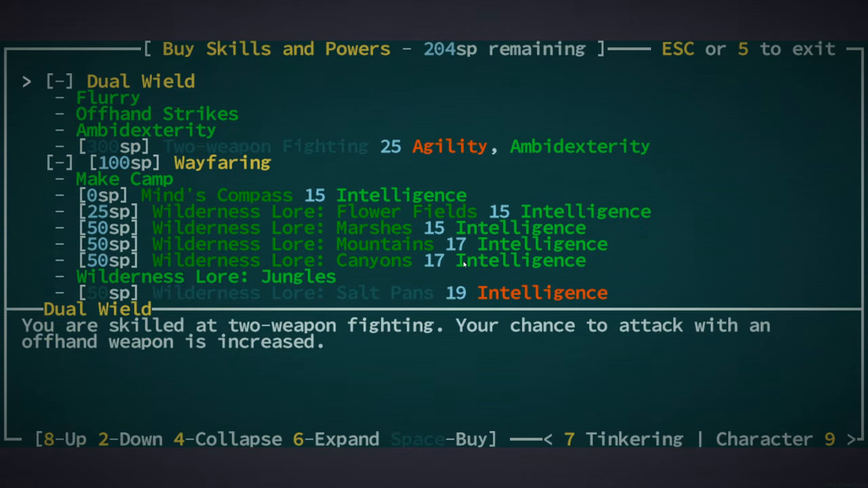
key(2)
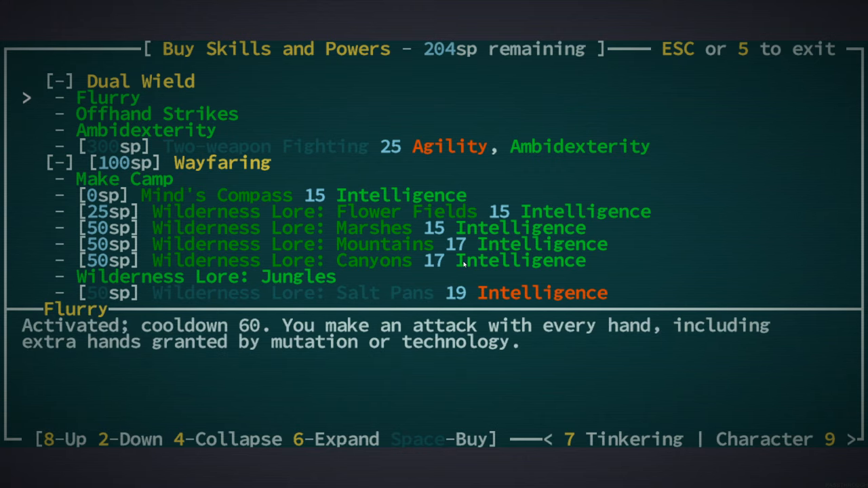
key(2)
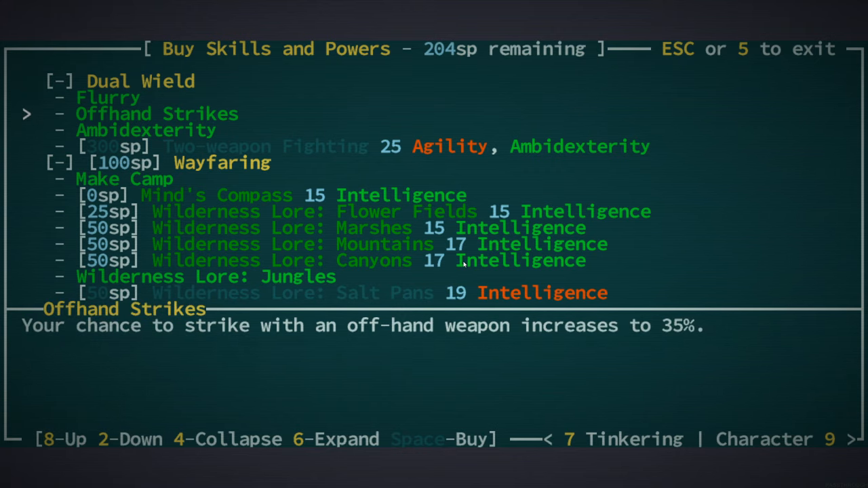
key(2)
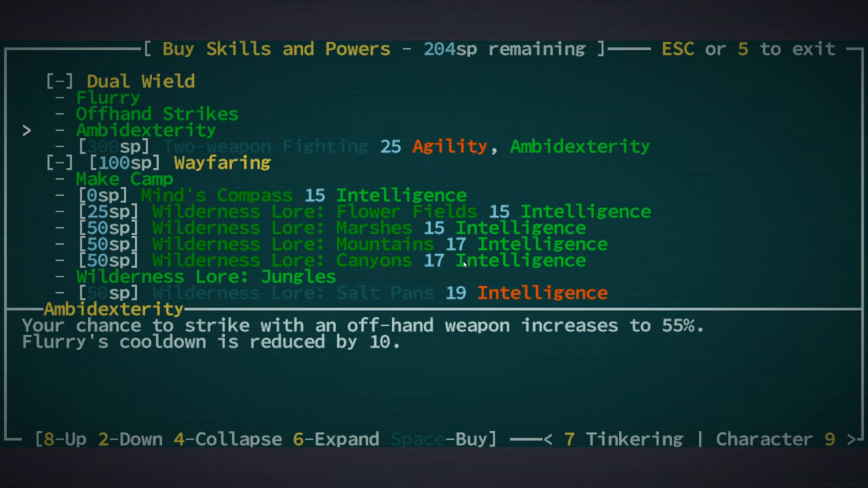
key(8)
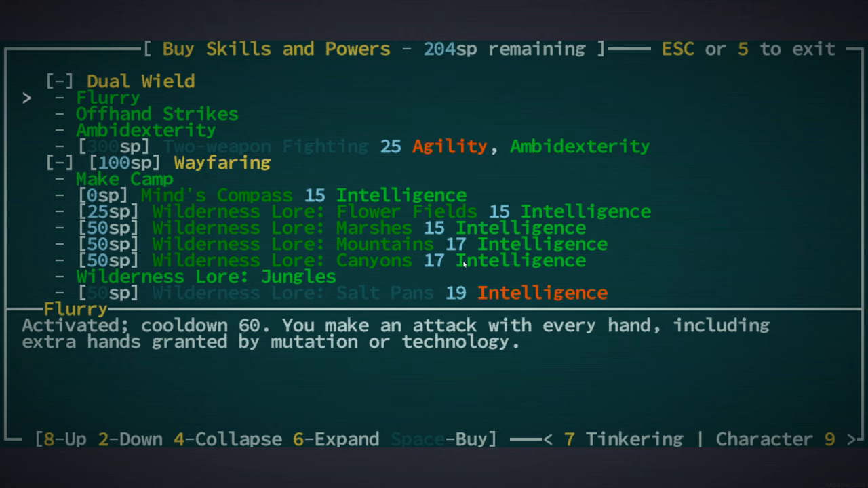
Read Two-weapon Fighting, Wayfaring and Acrobatics, reach Shield, then leave the skills screen.
key(2)
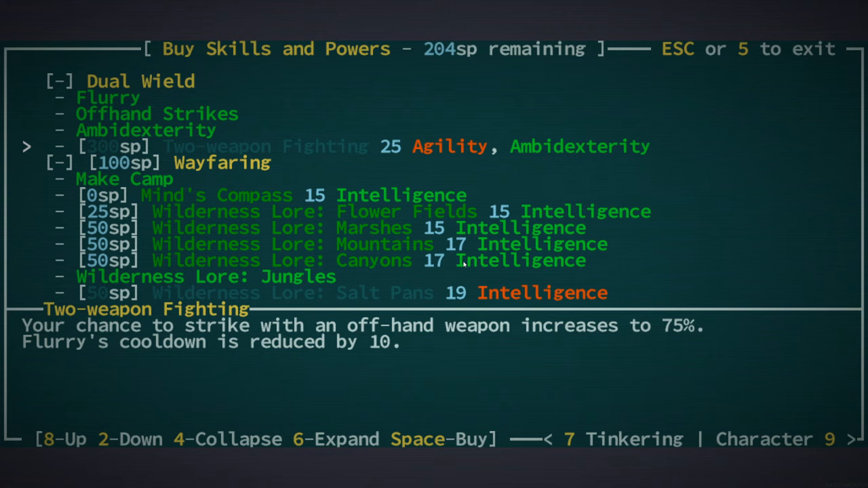
key(2)
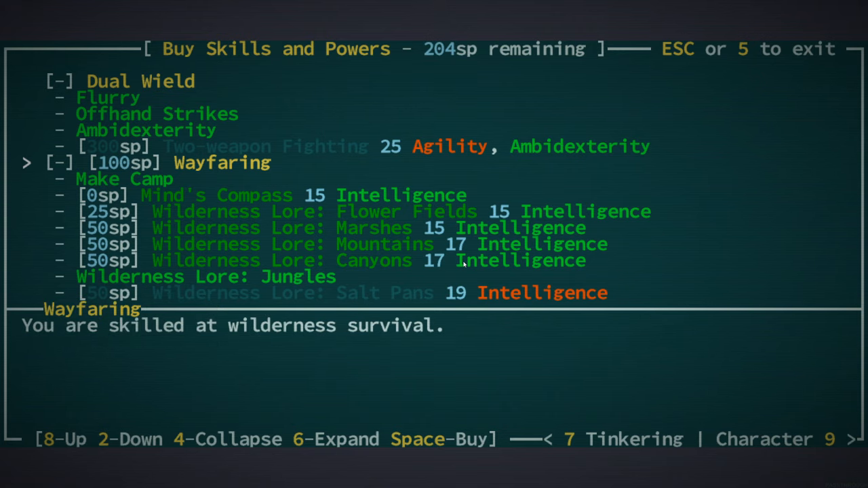
key(2)
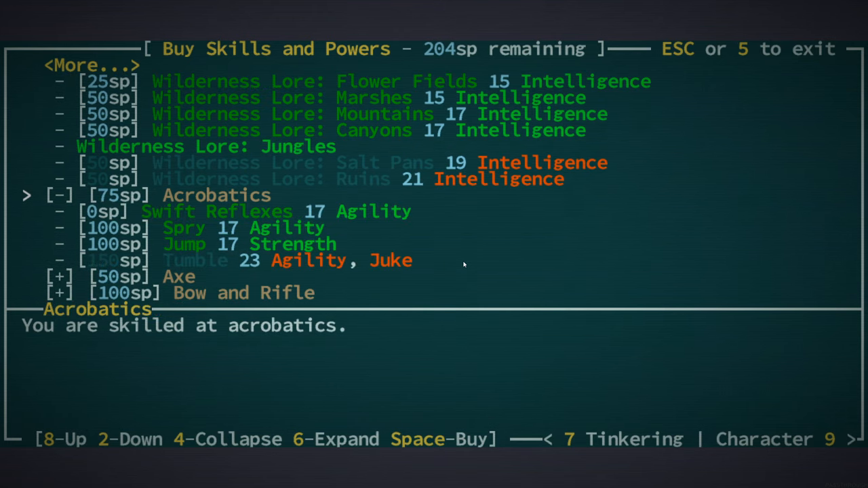
key(2)
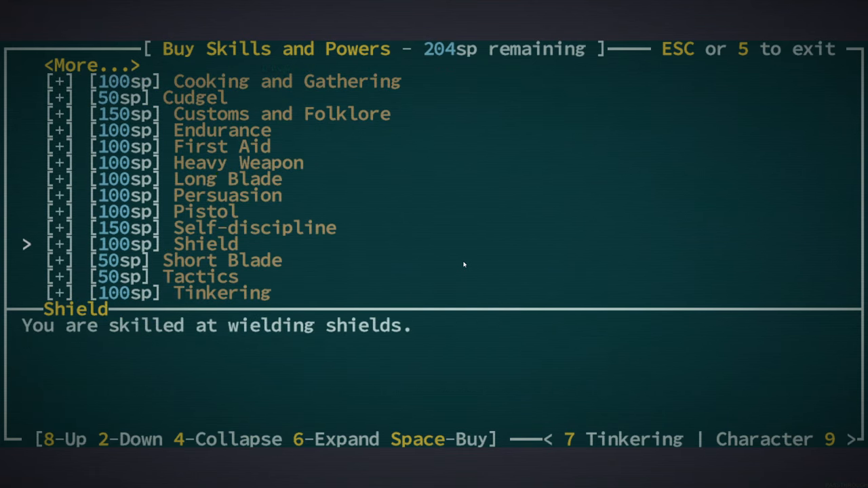
key(8)
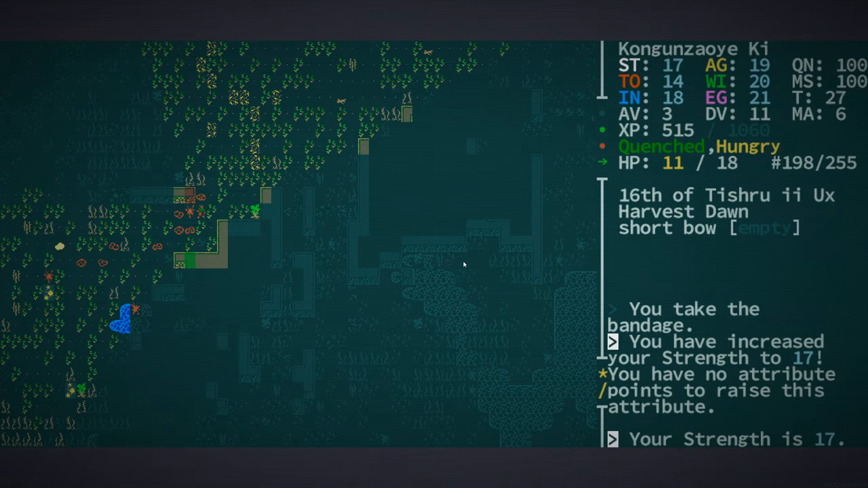
Reopen the Buy Skills and Powers list with First Aid expanded.
key(i)
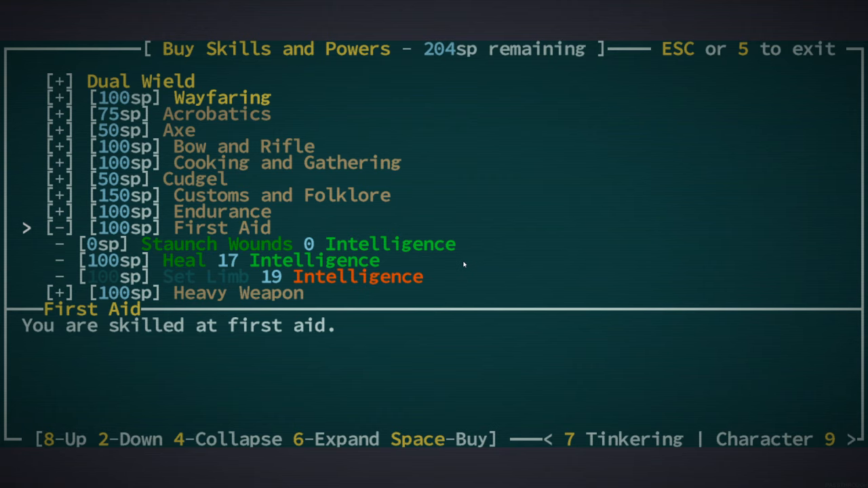
Buy the Long Blade skill for 100 sp, gaining Aggressive Stance.
key(2)
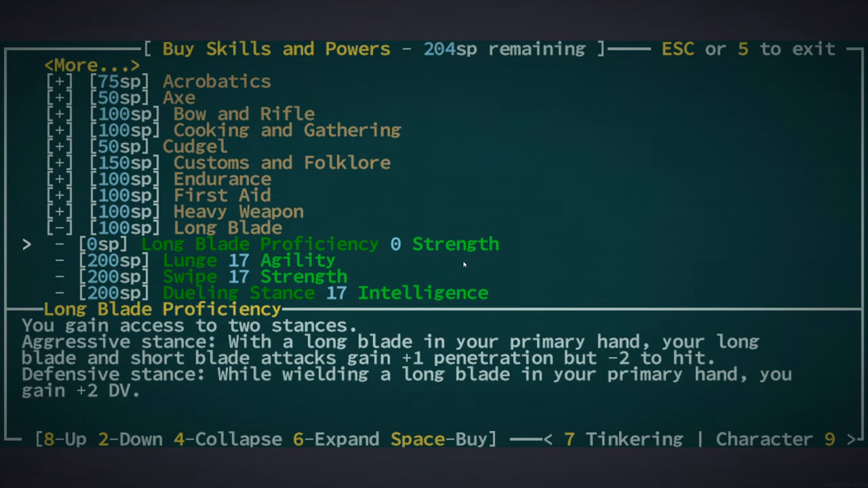
scroll(down, 3)
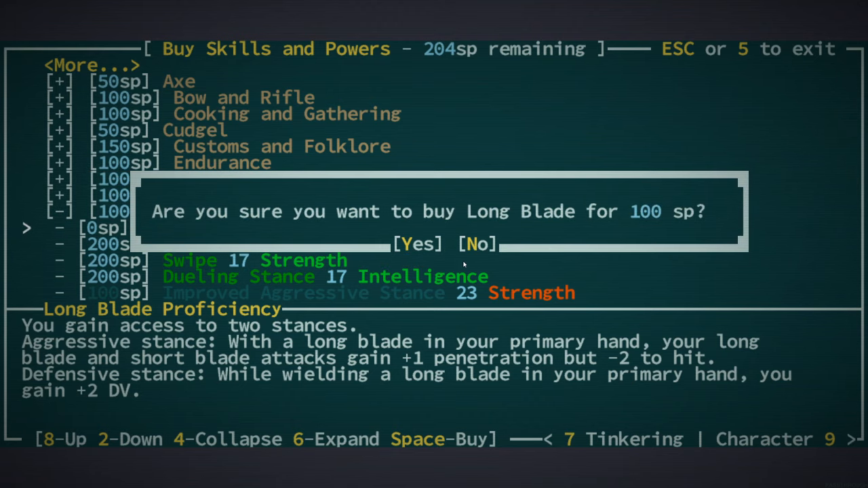
click(415, 244)
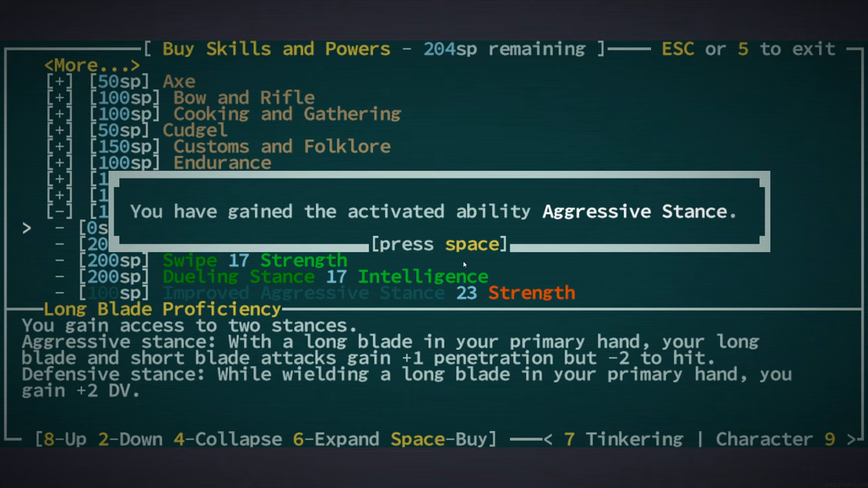
key(space)
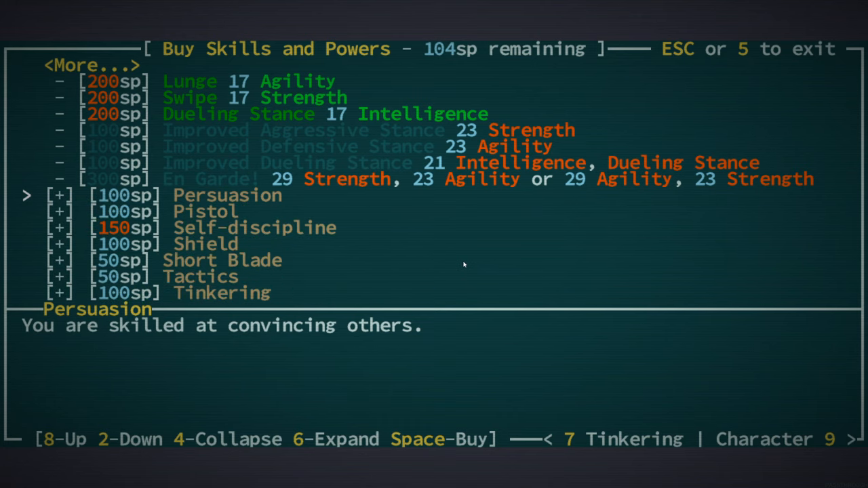
Browse Tactics and Dual Wield, then buy Wayfaring via Wilderness Lore: Marshes.
key(2)
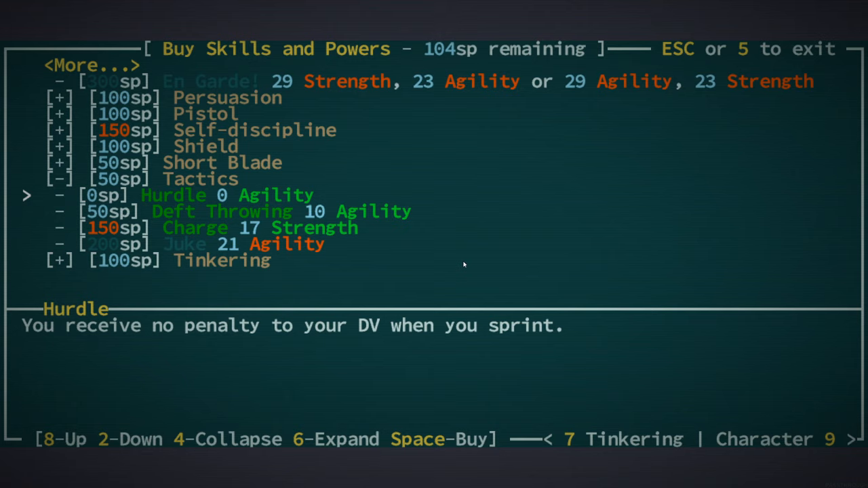
key(2)
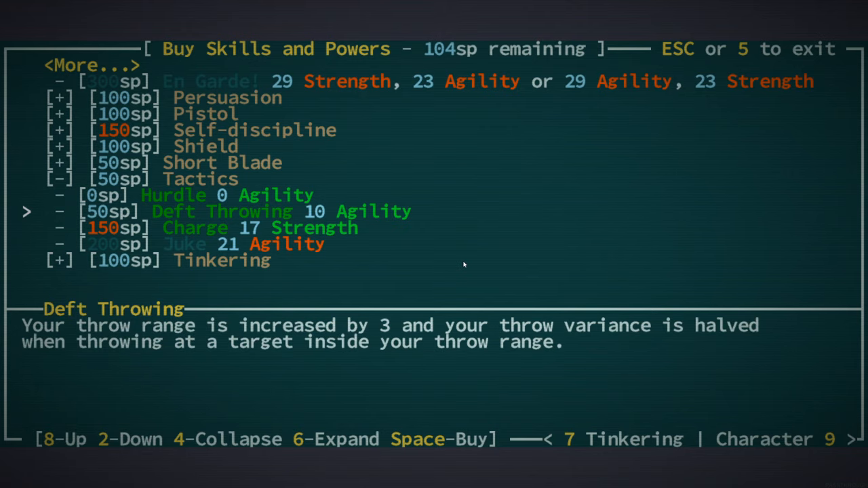
key(2)
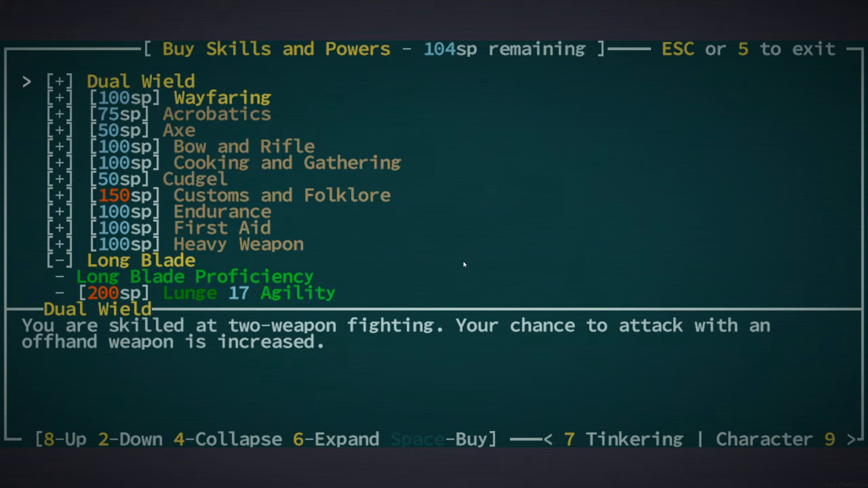
click(60, 81)
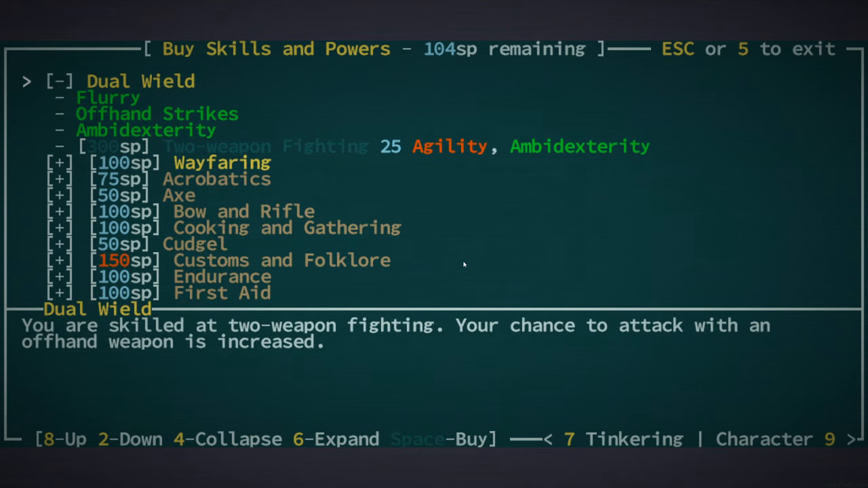
key(2)
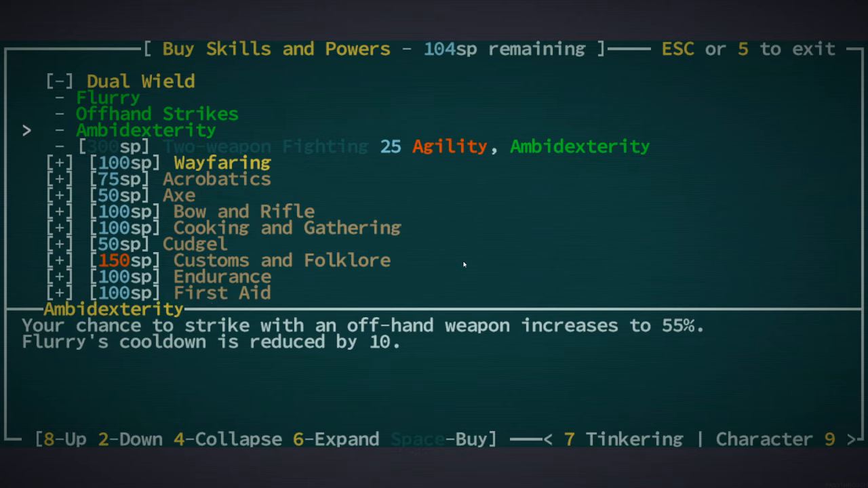
key(2)
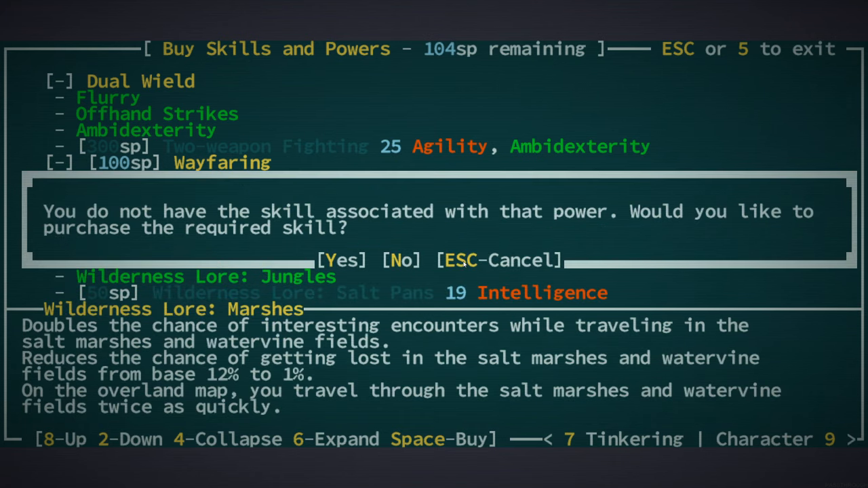
click(341, 261)
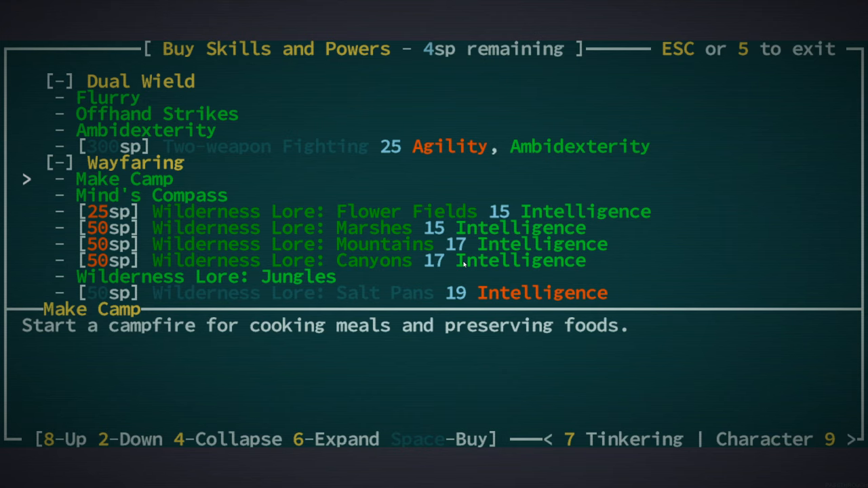
Read the Flurry, Make Camp and Mind's Compass descriptions, then view the inventory.
key(2)
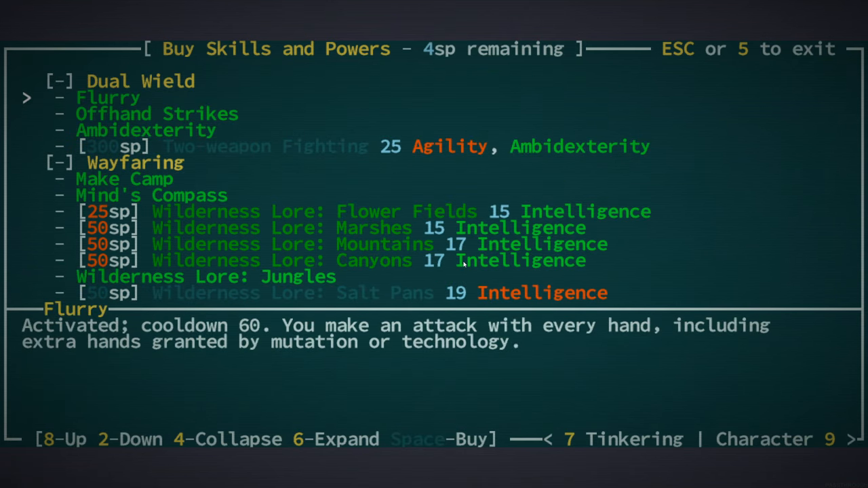
key(2)
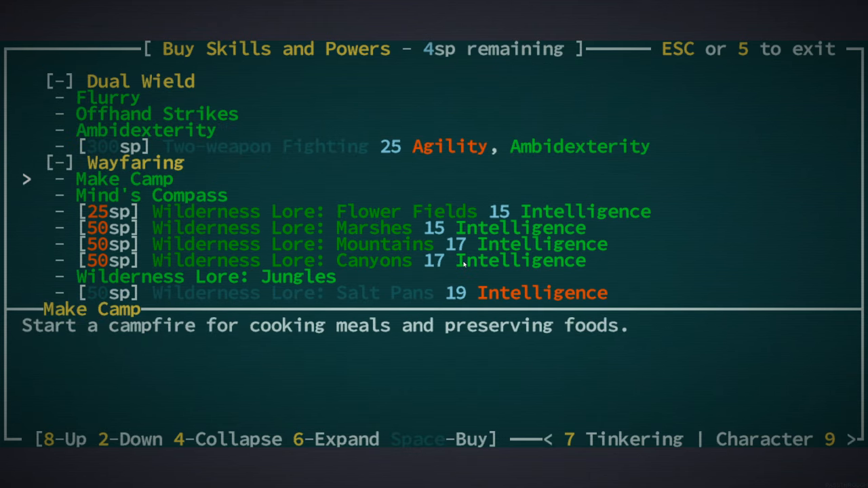
key(2)
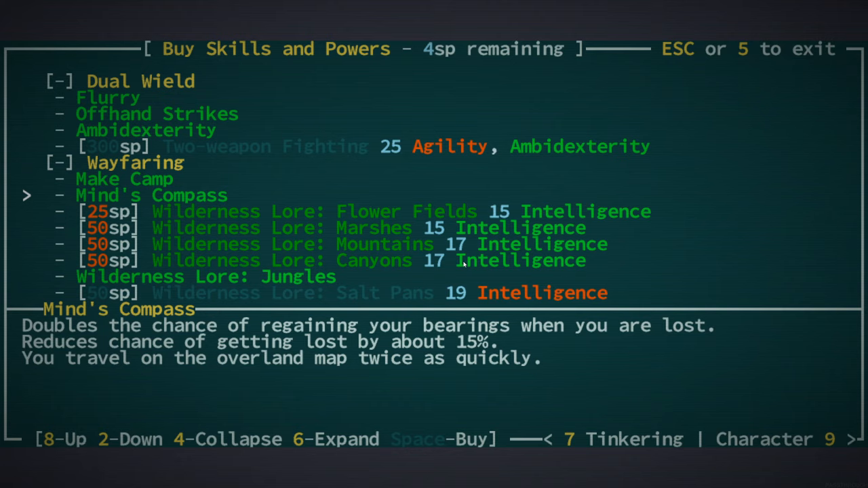
key(8)
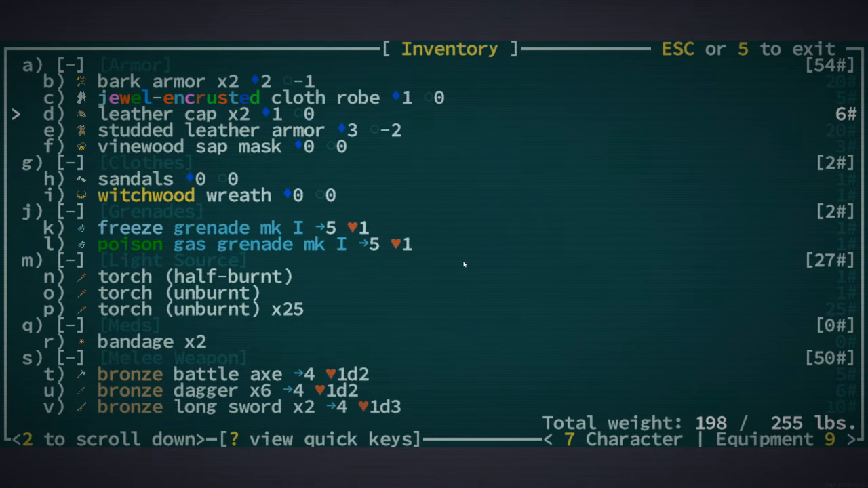
scroll(down, 3)
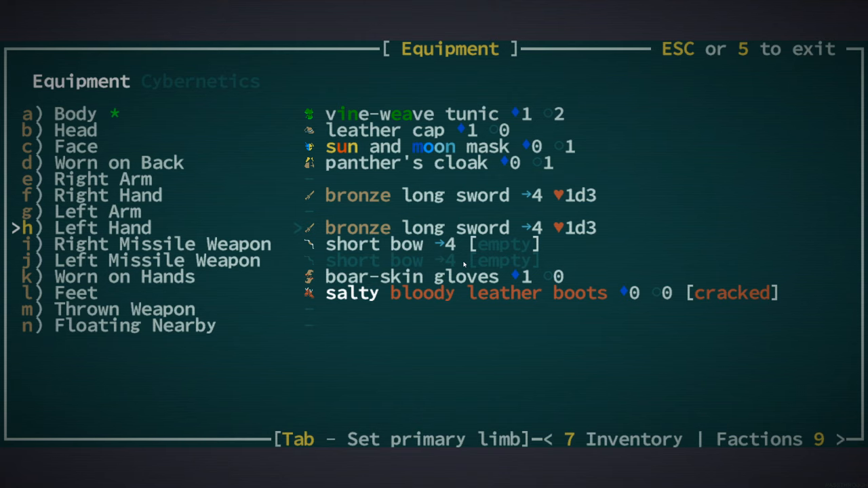
Open Manage Abilities, showing Flurry on cooldown, Make Camp and stances.
key(Escape)
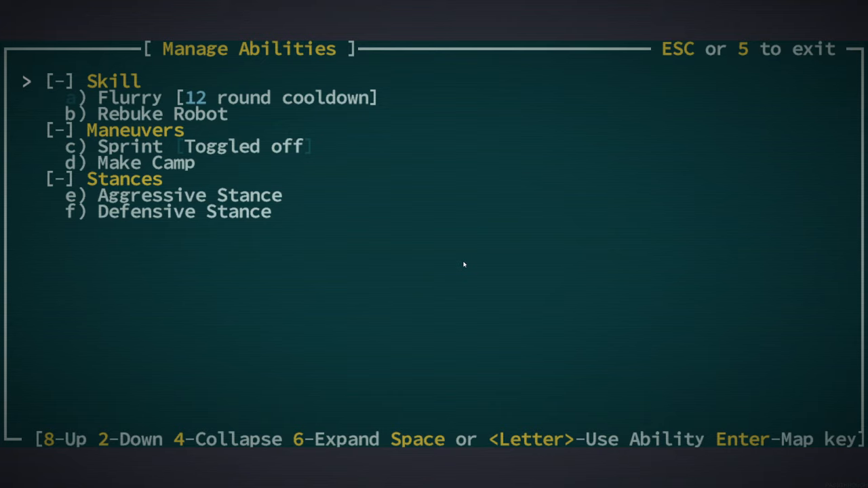
Select Defensive Stance in Manage Abilities and try to activate it.
key(2)
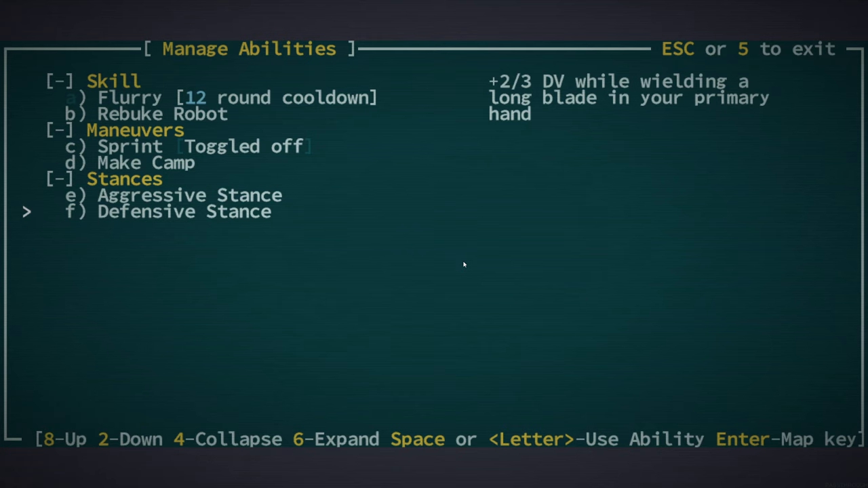
key(f)
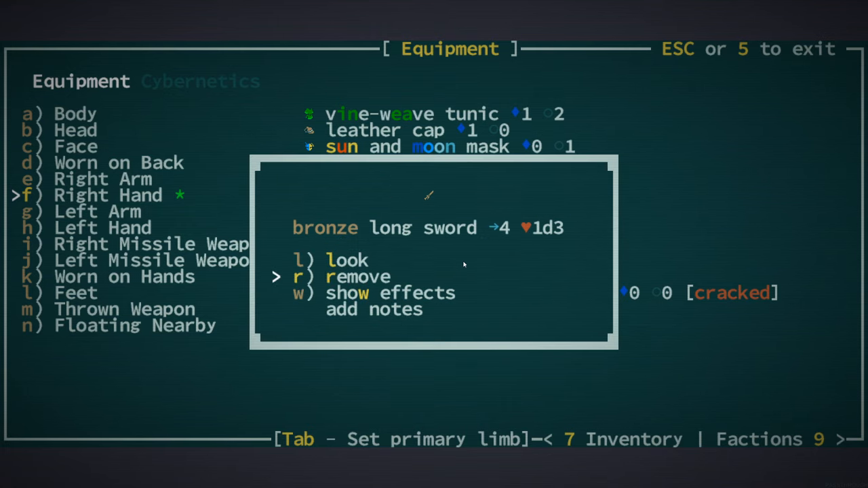
Read the right-hand bronze long sword's description, then return to the marsh map.
click(347, 259)
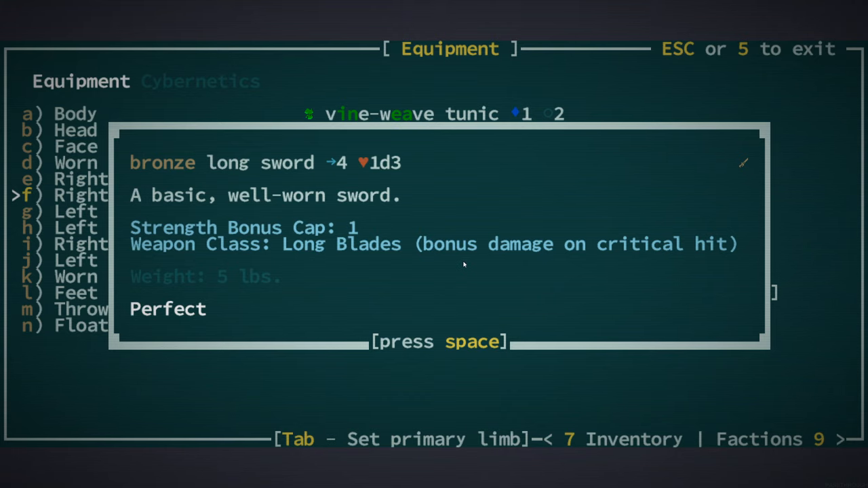
key(space)
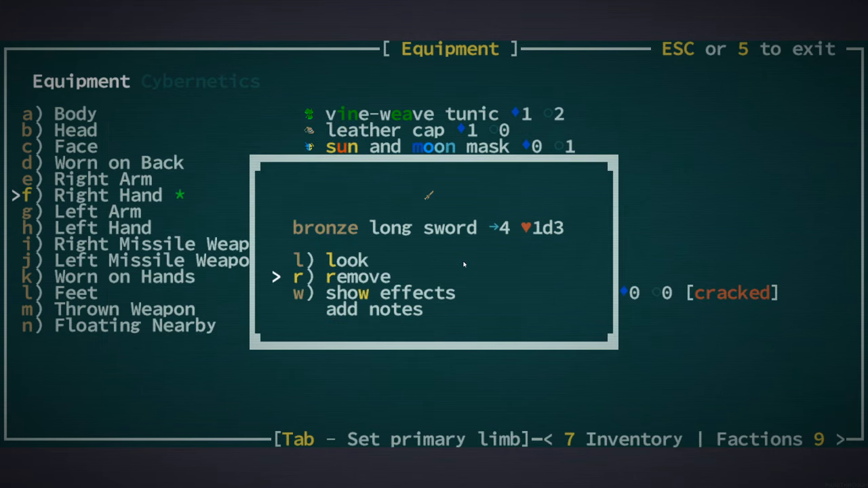
key(9)
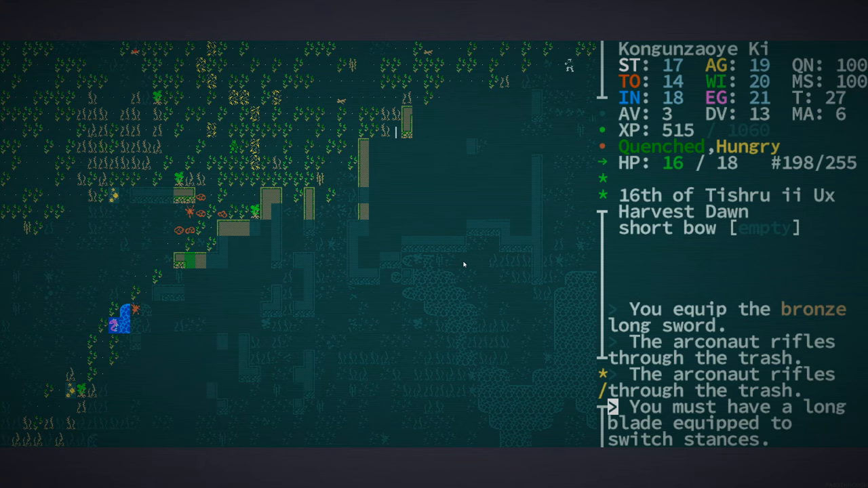
Walk across the marsh, view the bronze battle axe tile, and fight until the snapjaw brute kills you.
key(i)
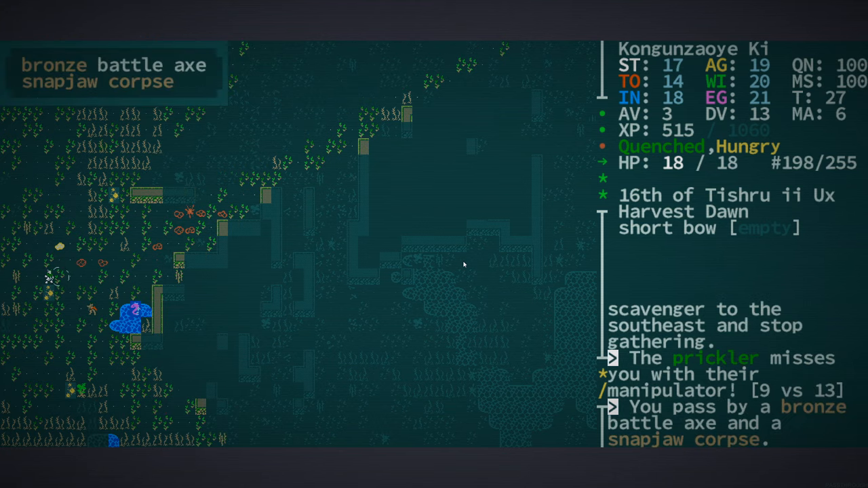
key(g)
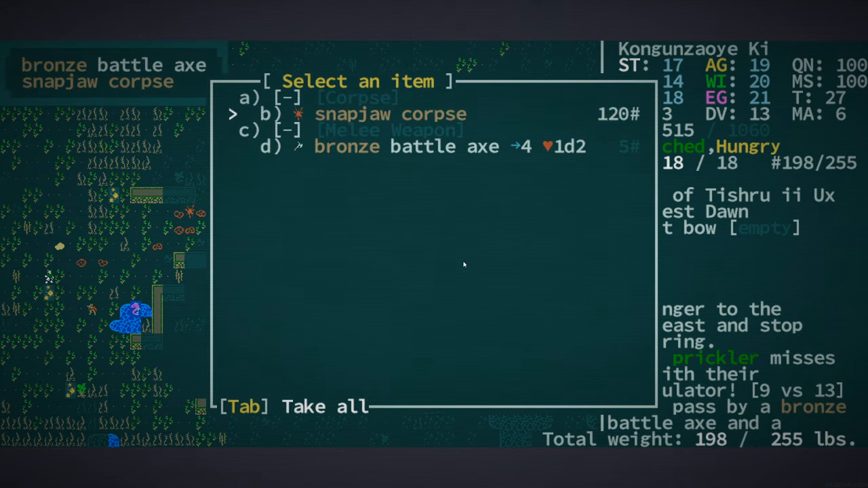
key(Down)
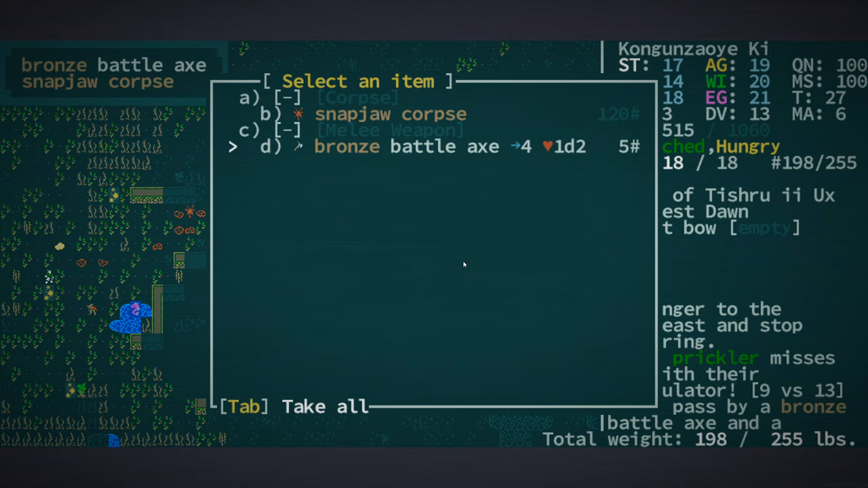
key(d)
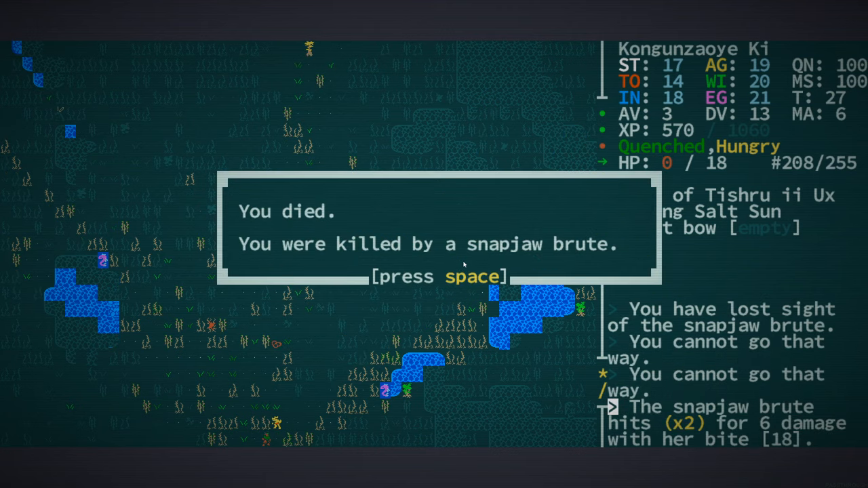
Dismiss the death notice, scroll the Game Summary (11293 points, level 3), then close Manage Abilities.
key(space)
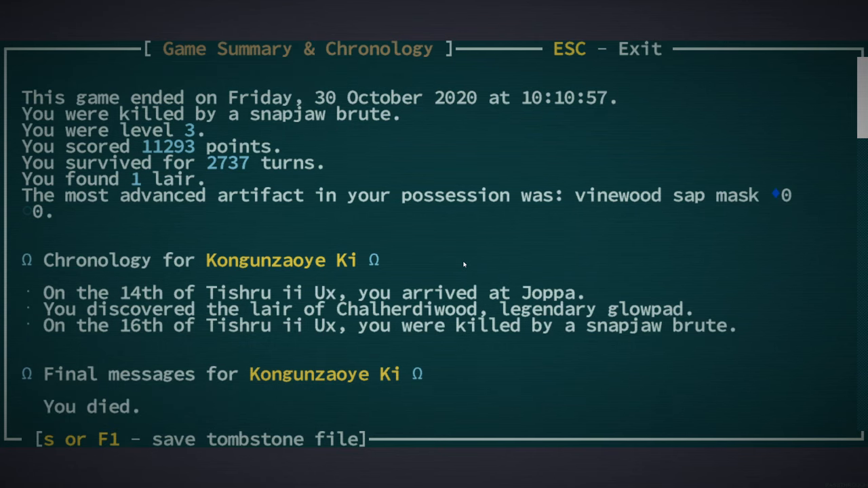
scroll(down, 3)
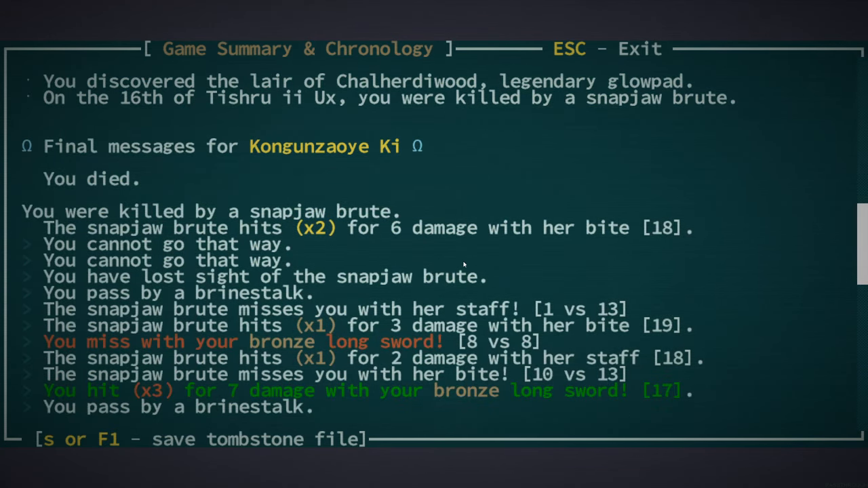
scroll(down, 3)
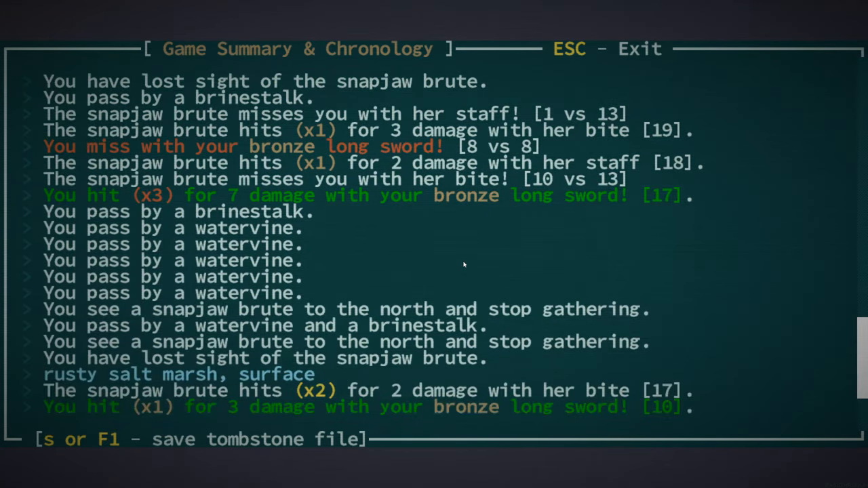
scroll(up, 3)
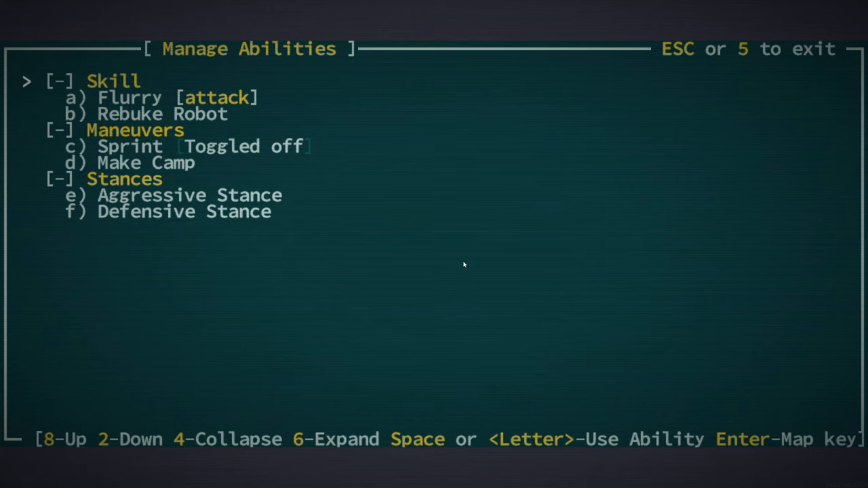
key(Escape)
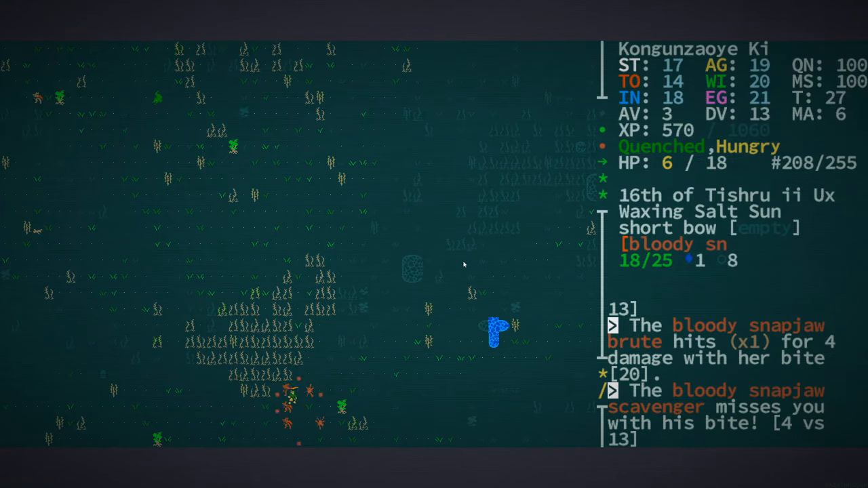